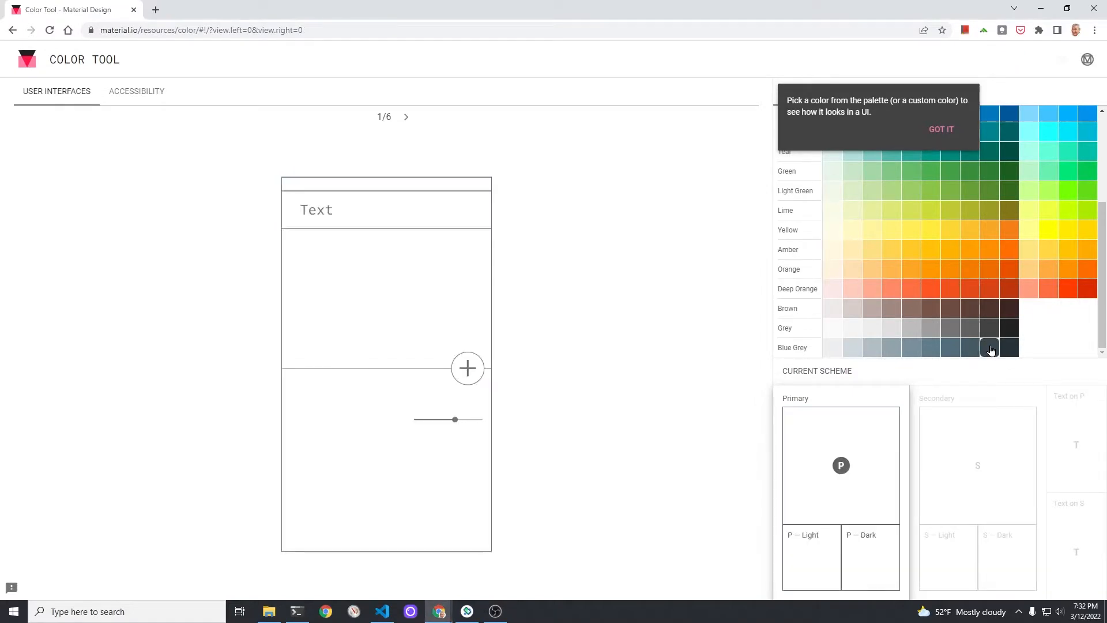
Step: Pick the dark Blue Grey swatch in the Material Color Tool palette
left_click(989, 347)
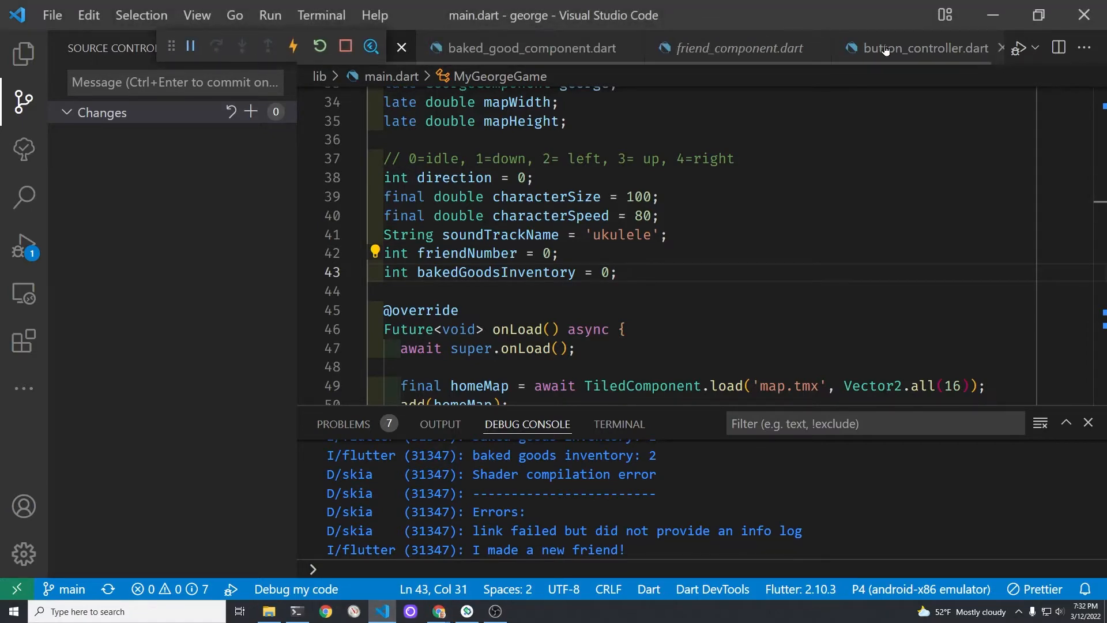
Step: In button_controller.dart, wrap the music IconButton in a Container with color Color(0xff37474f)
left_click(921, 48)
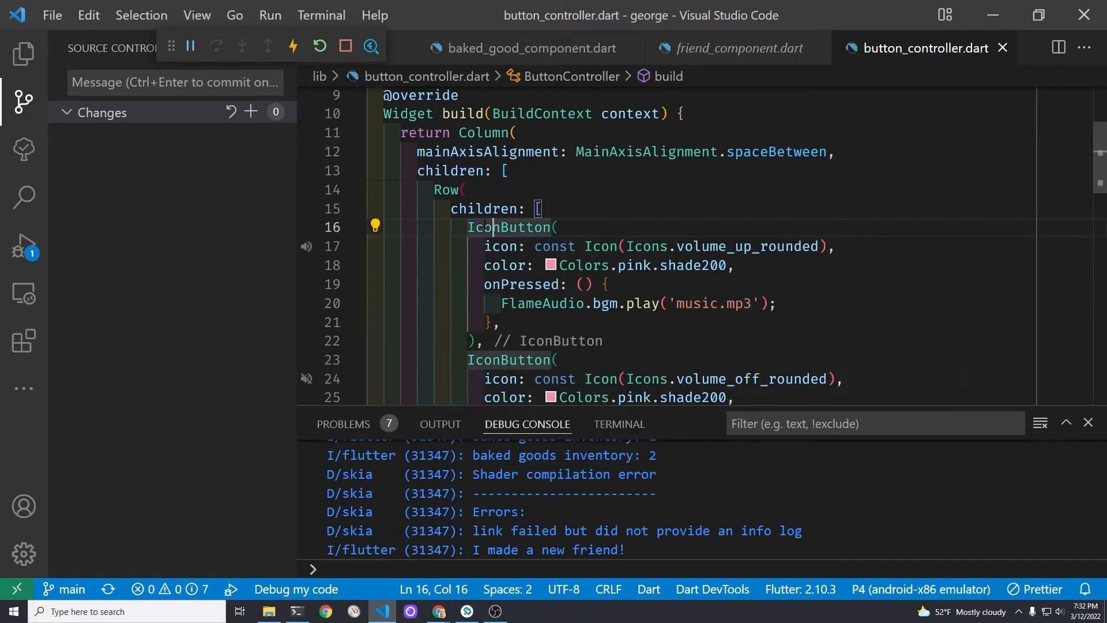
left_click(374, 226)
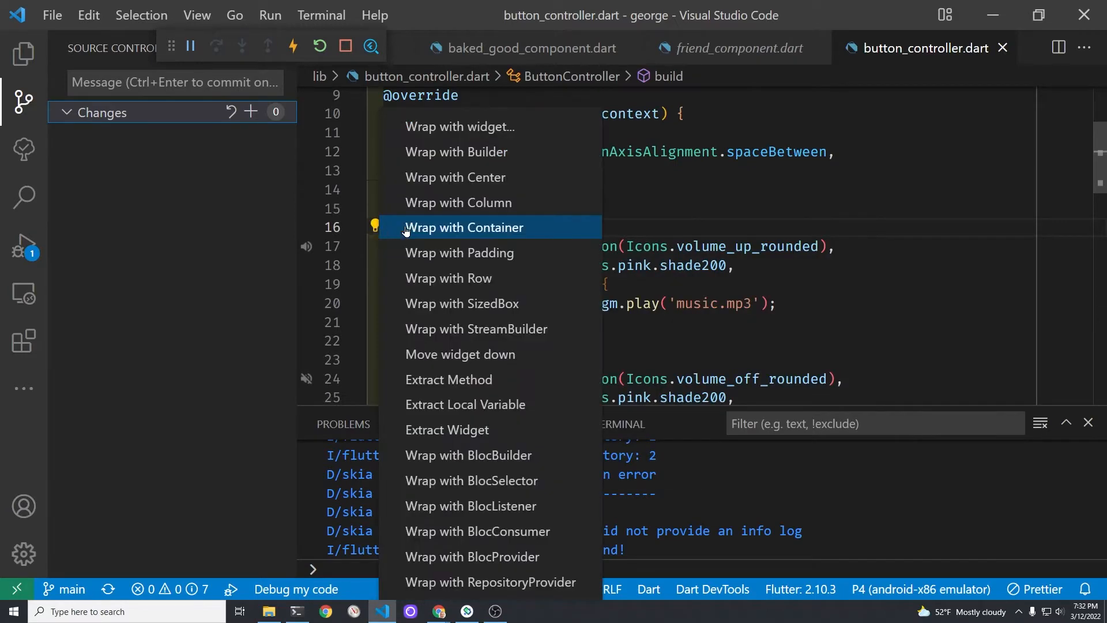
left_click(463, 227)
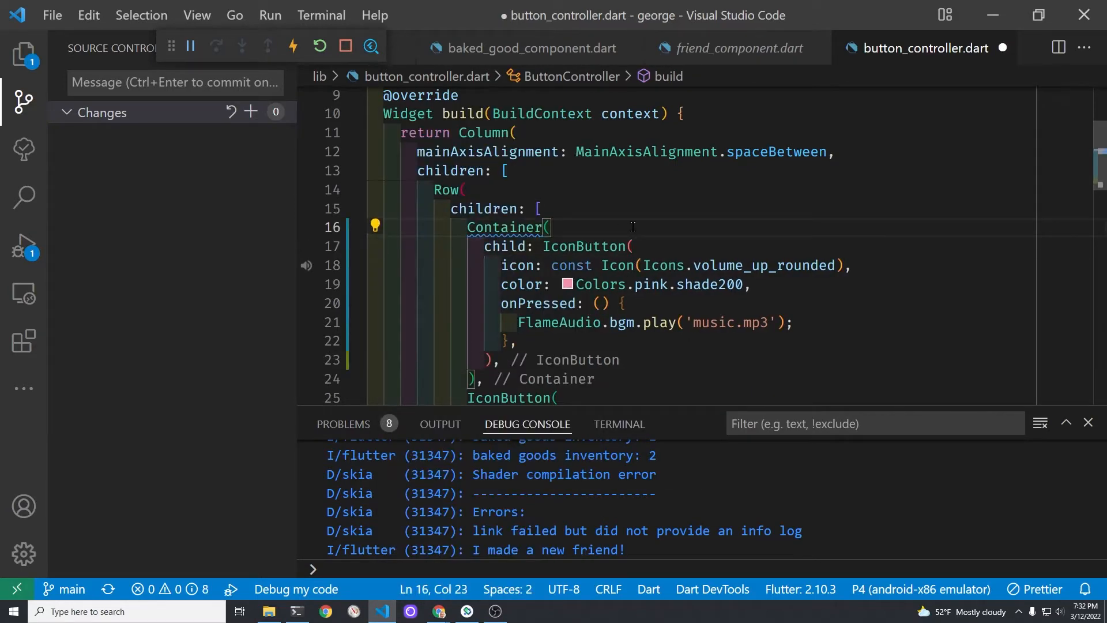
type("col")
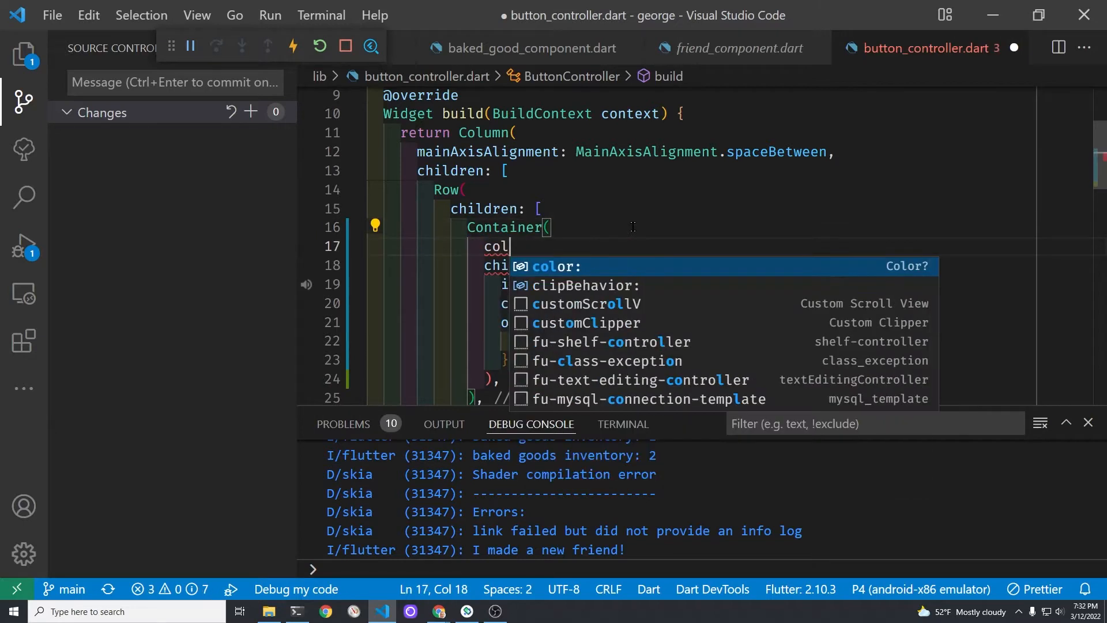
type("or: Color(),")
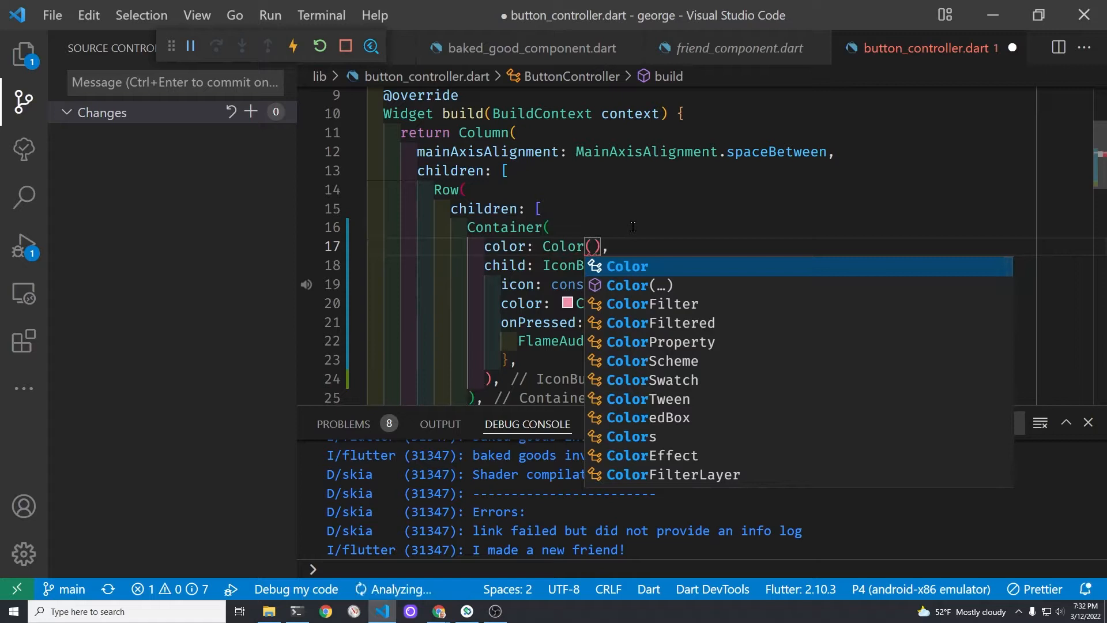
type("0xff")
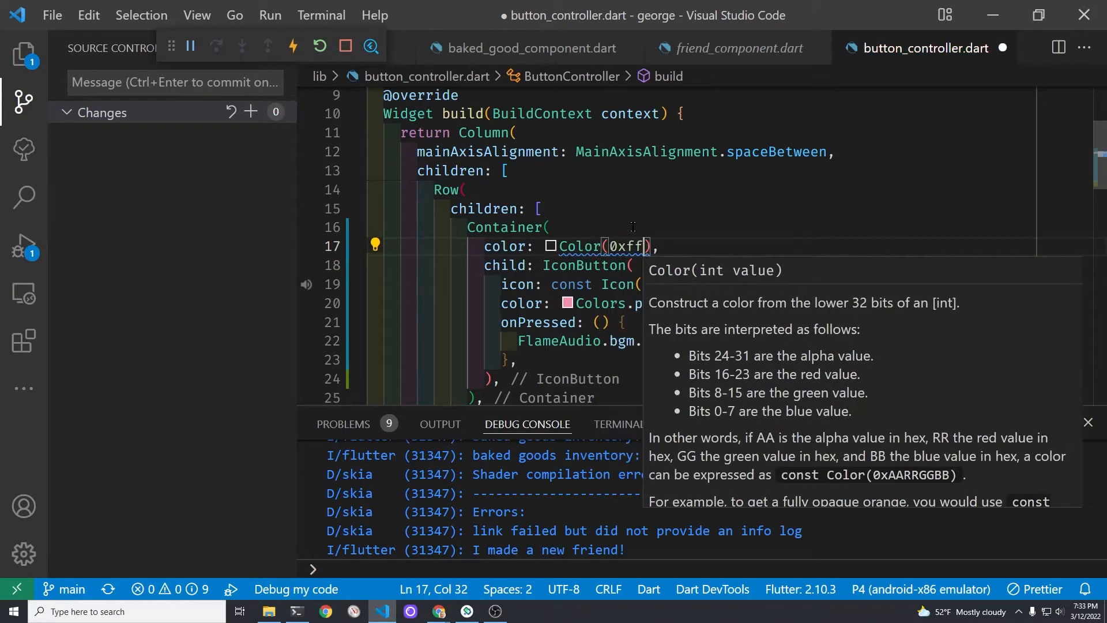
type("37474f")
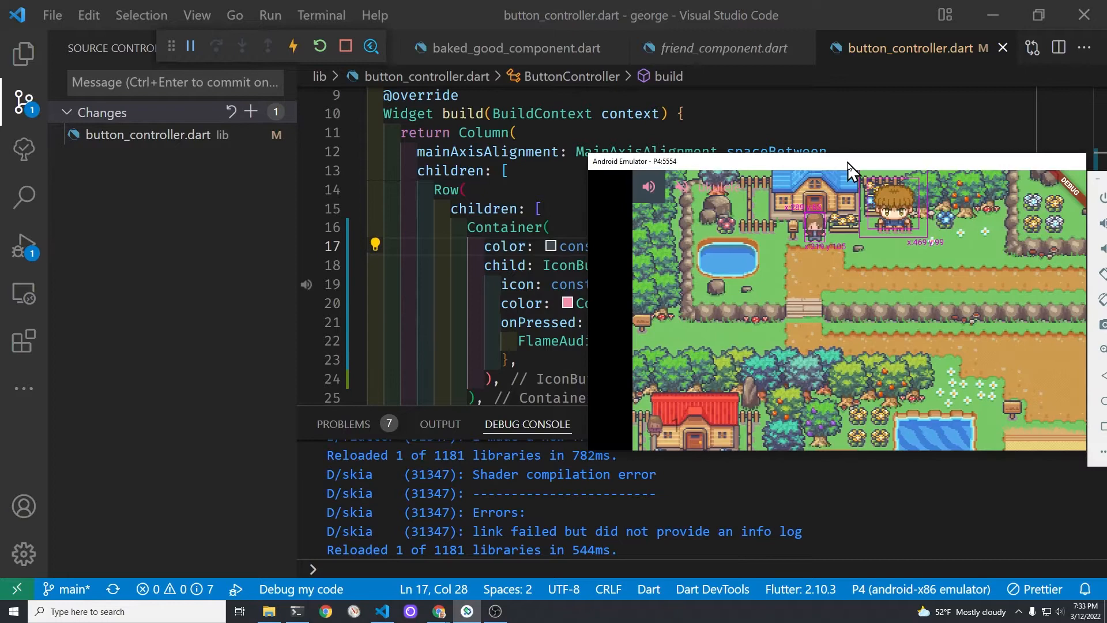
Step: Change the Container color alpha from 0xff to 0x5f, then 0x8f, saving to hot reload each time
left_click(23, 54)
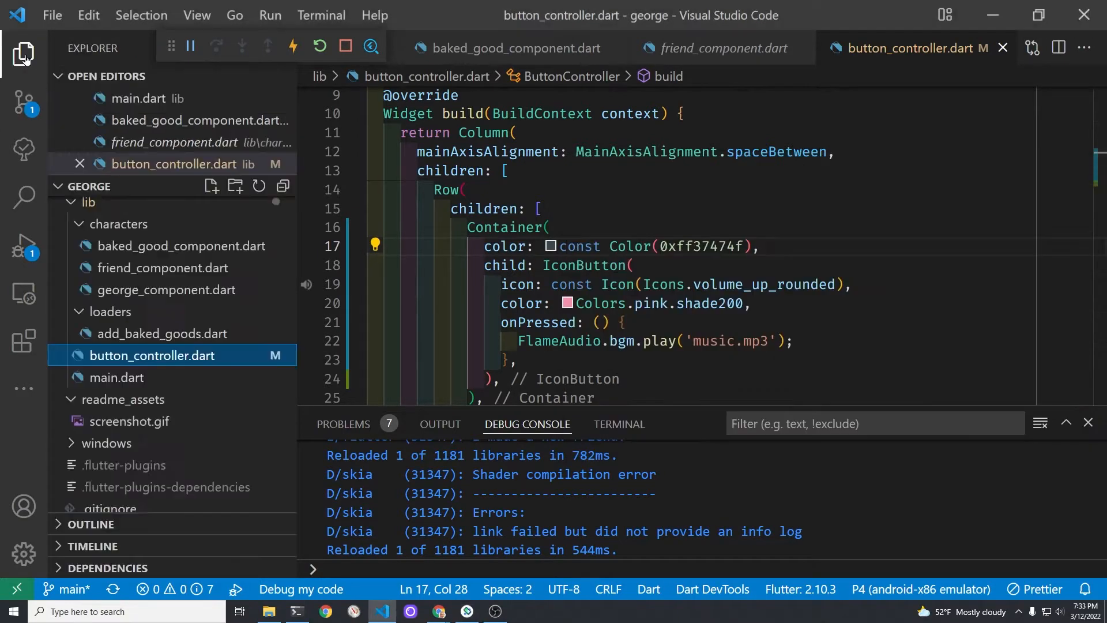
left_click(23, 55)
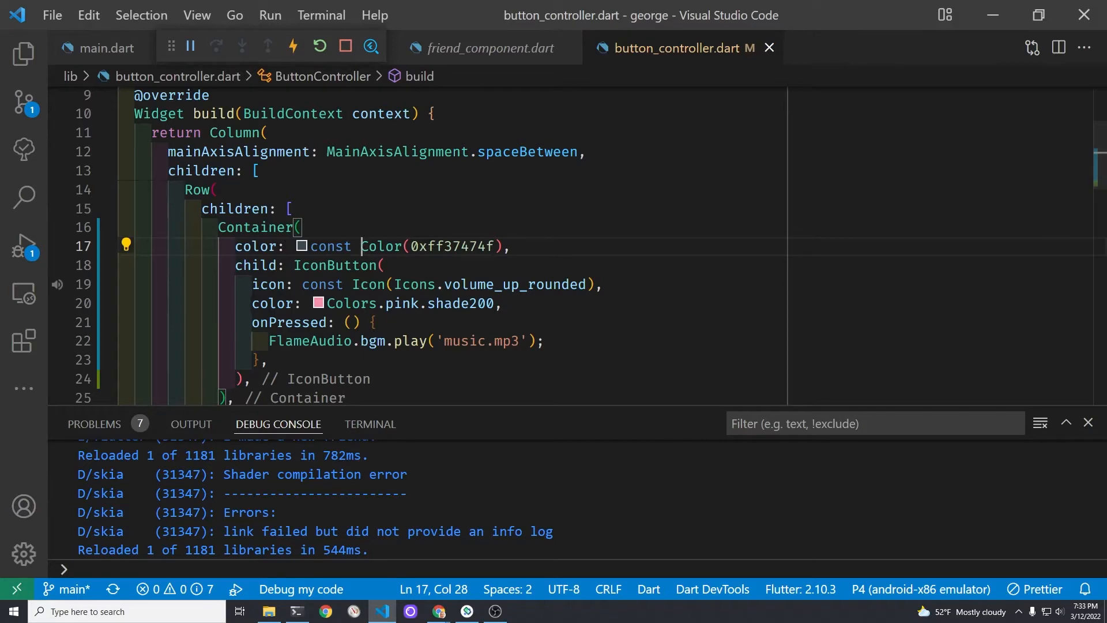
mouse_move(966, 31)
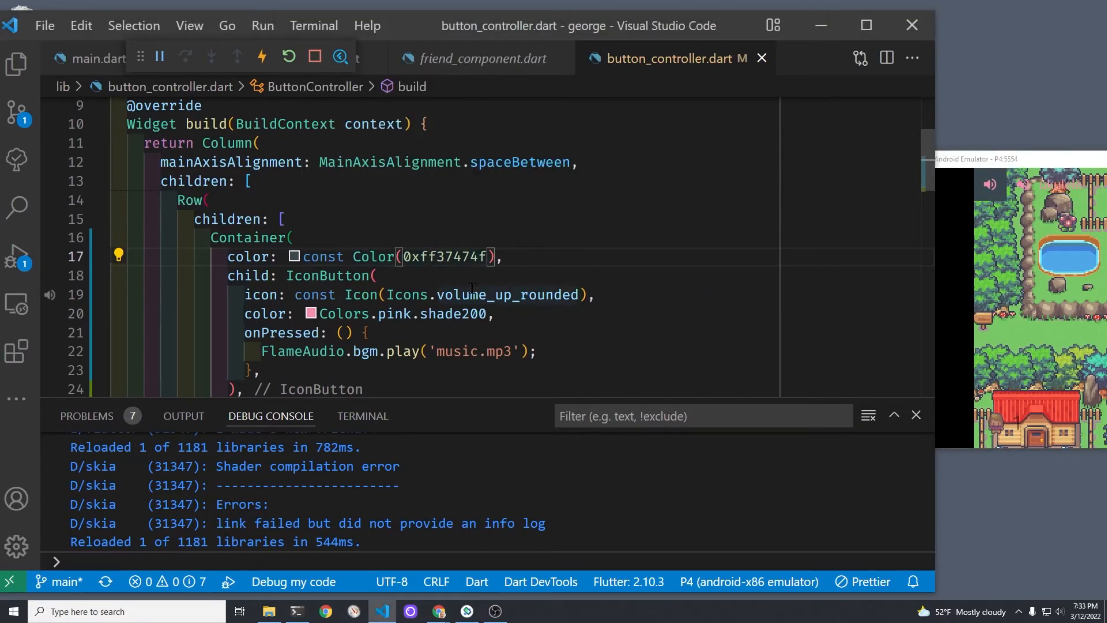
key("Backspace")
type("5")
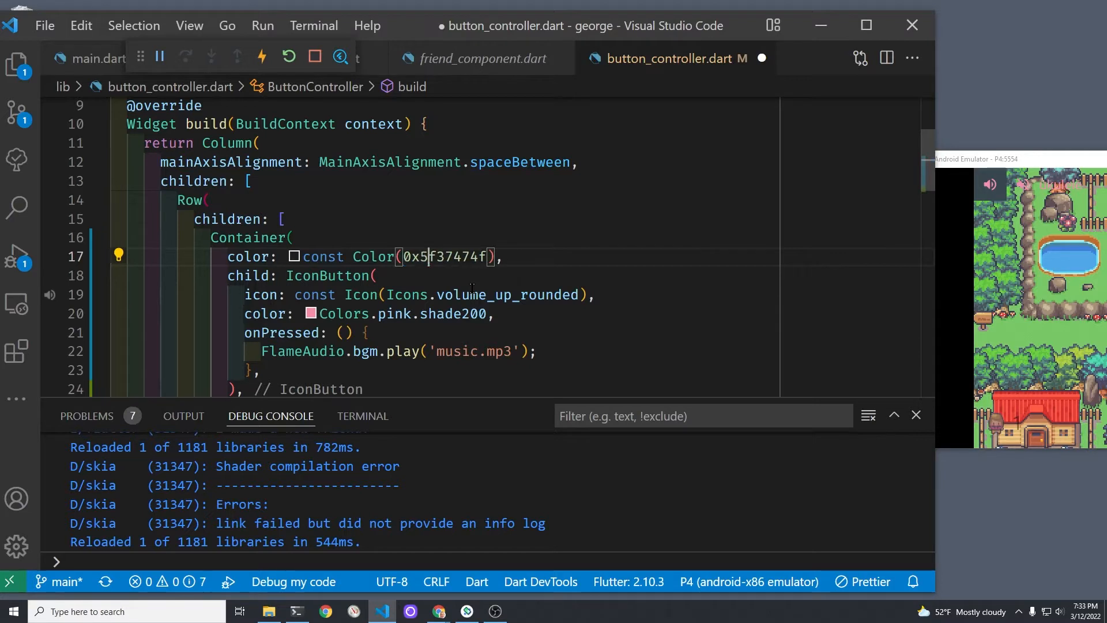
key("ctrl+s")
type("8")
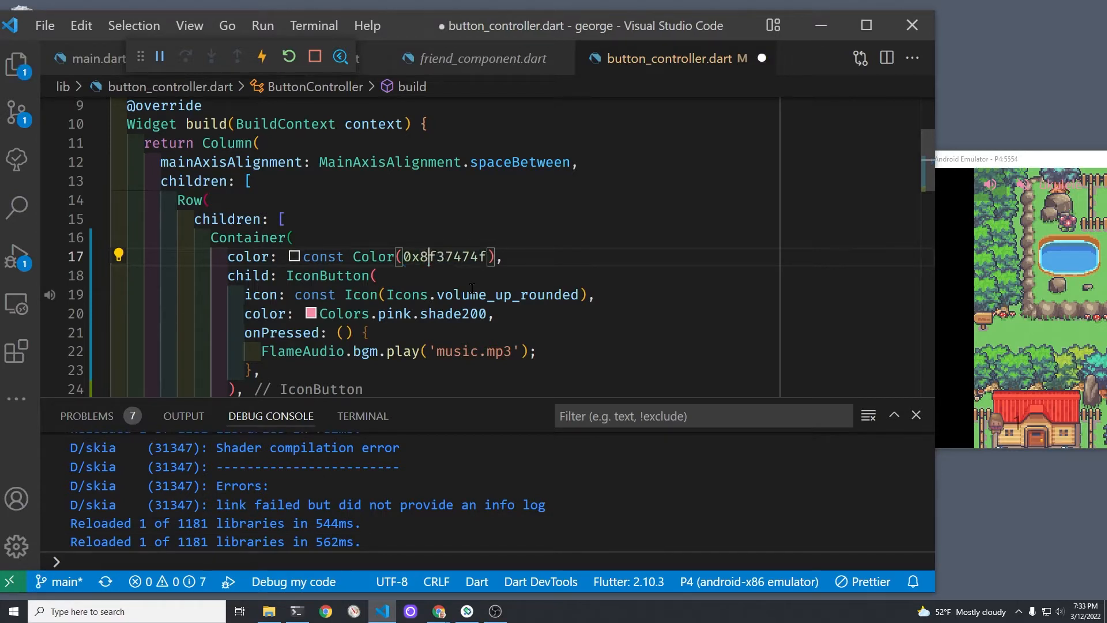
key("ctrl+s")
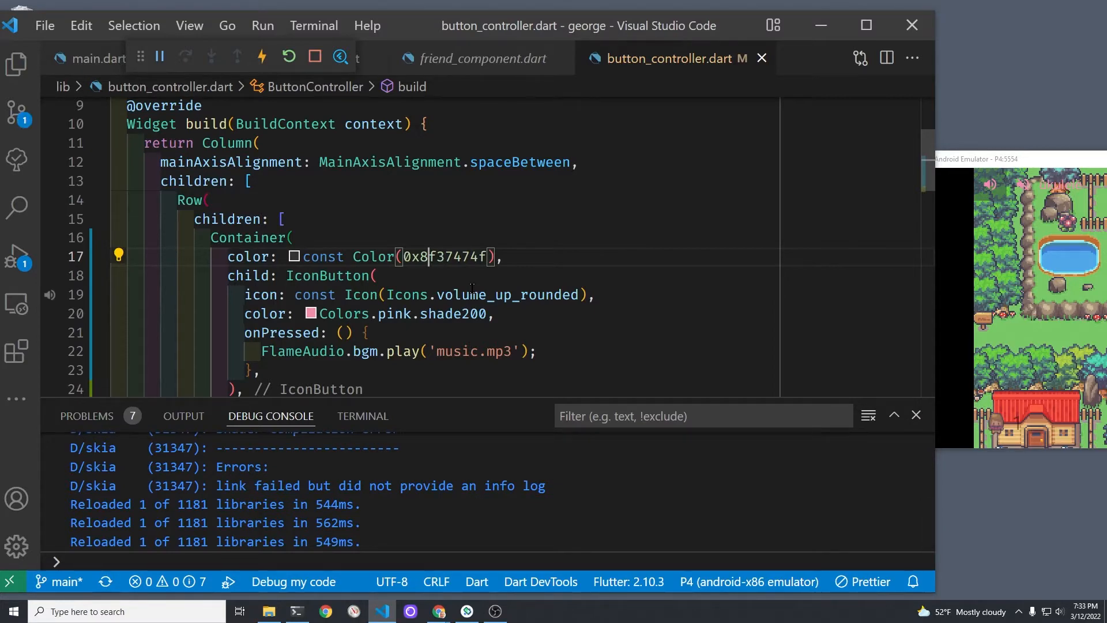
scroll("down", 3)
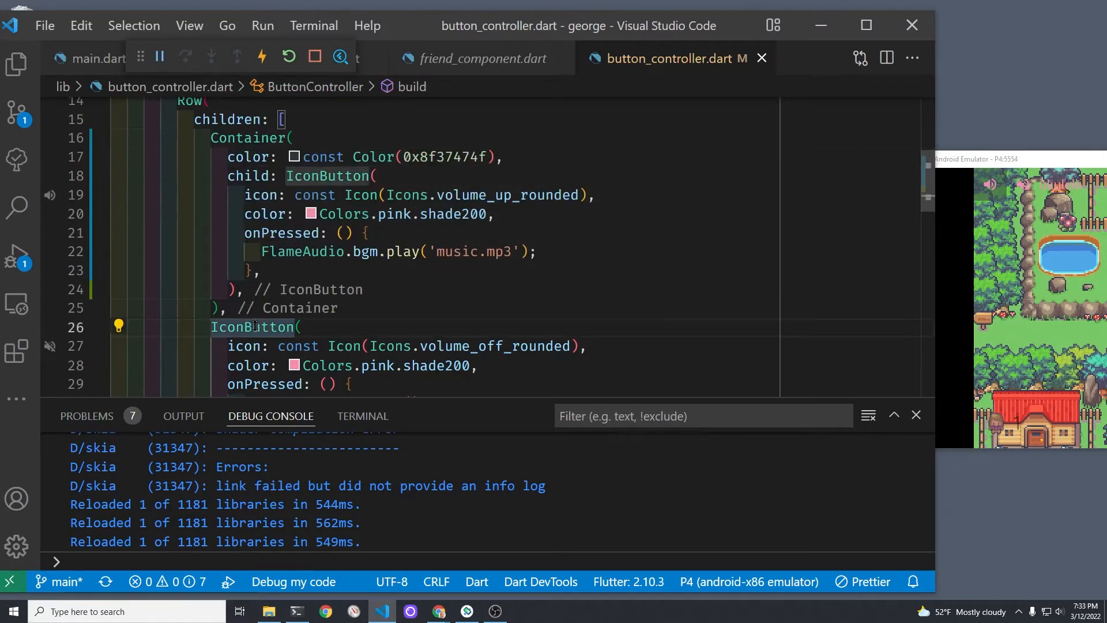
Step: Comment out the Text(game.soundTrackName) widget with Ctrl+/ and save
left_click(119, 326)
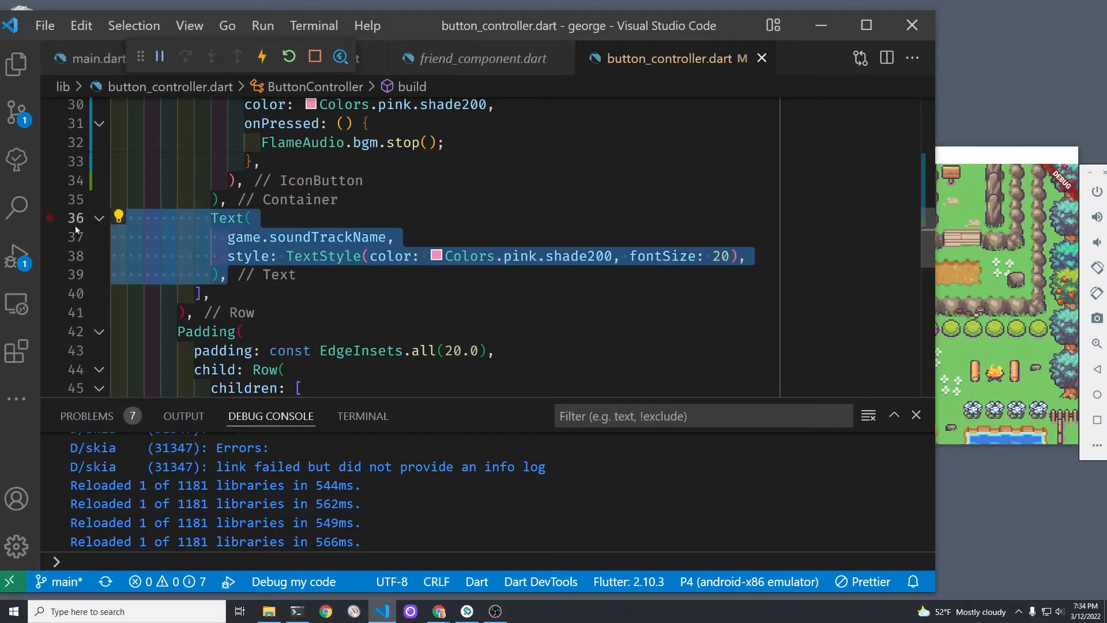
key("ctrl+/")
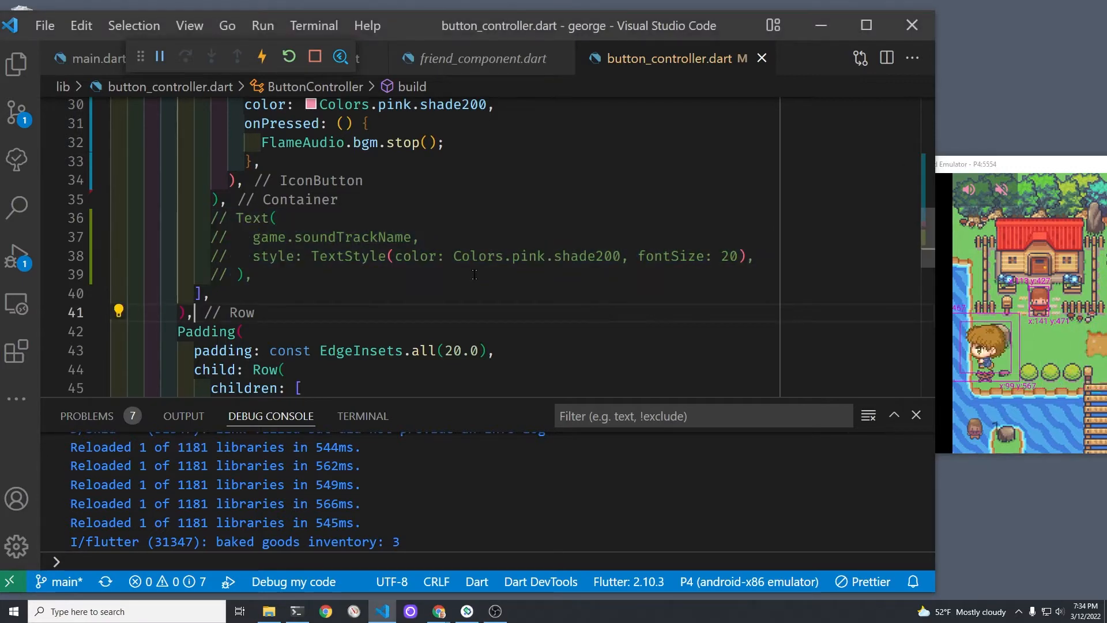
scroll("down", 3)
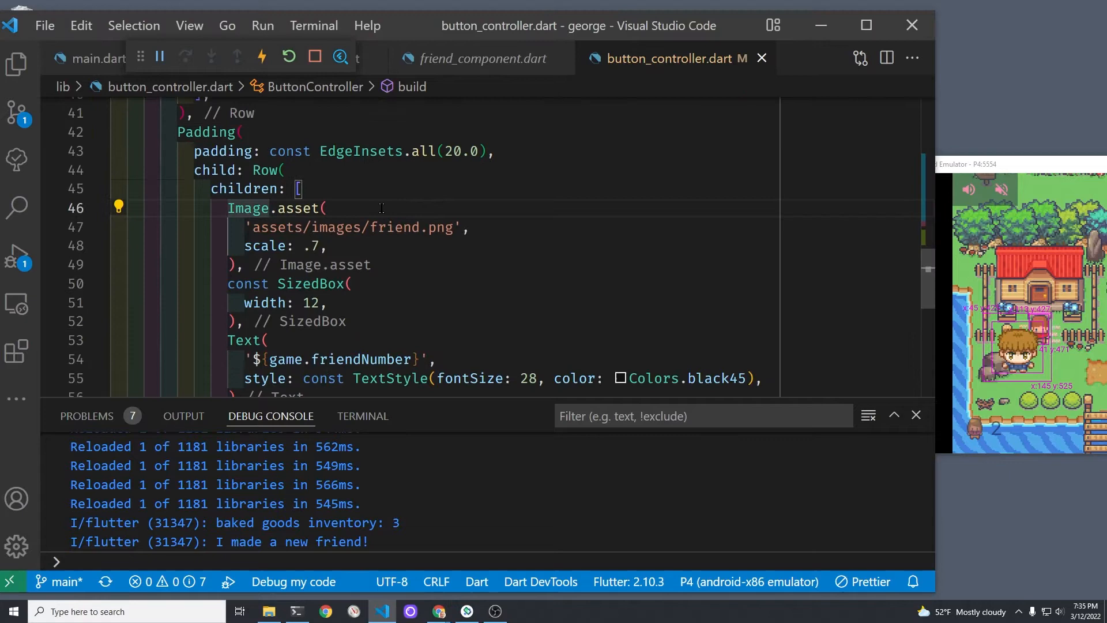
Step: Wrap the friend Image.asset in a Container with a light grey color and save
left_click(119, 207)
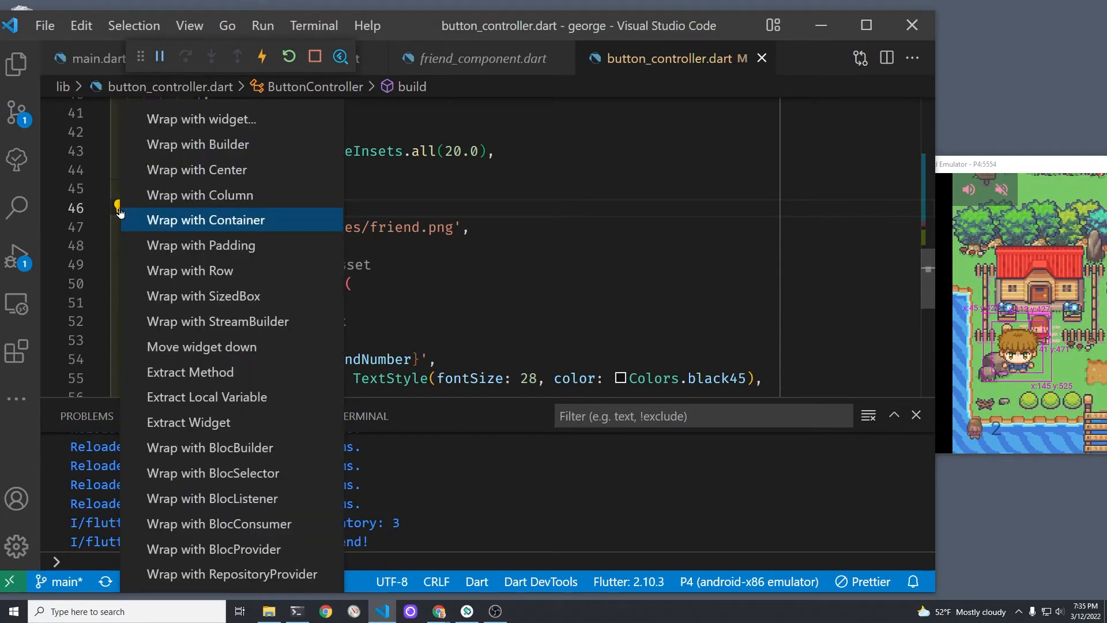
left_click(206, 219)
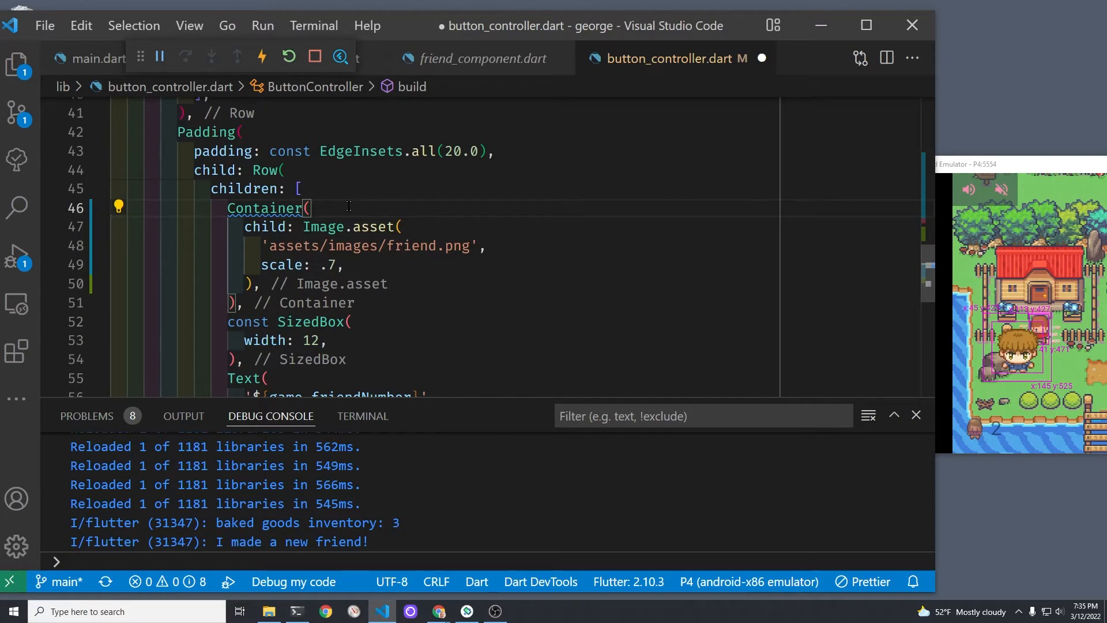
type("c")
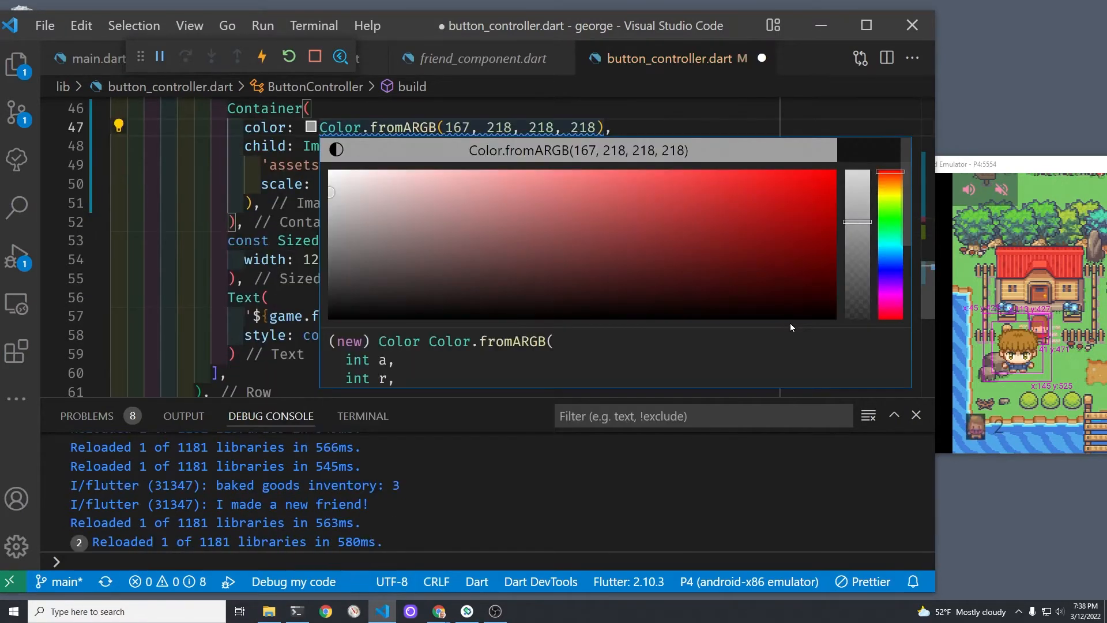
left_click(567, 236)
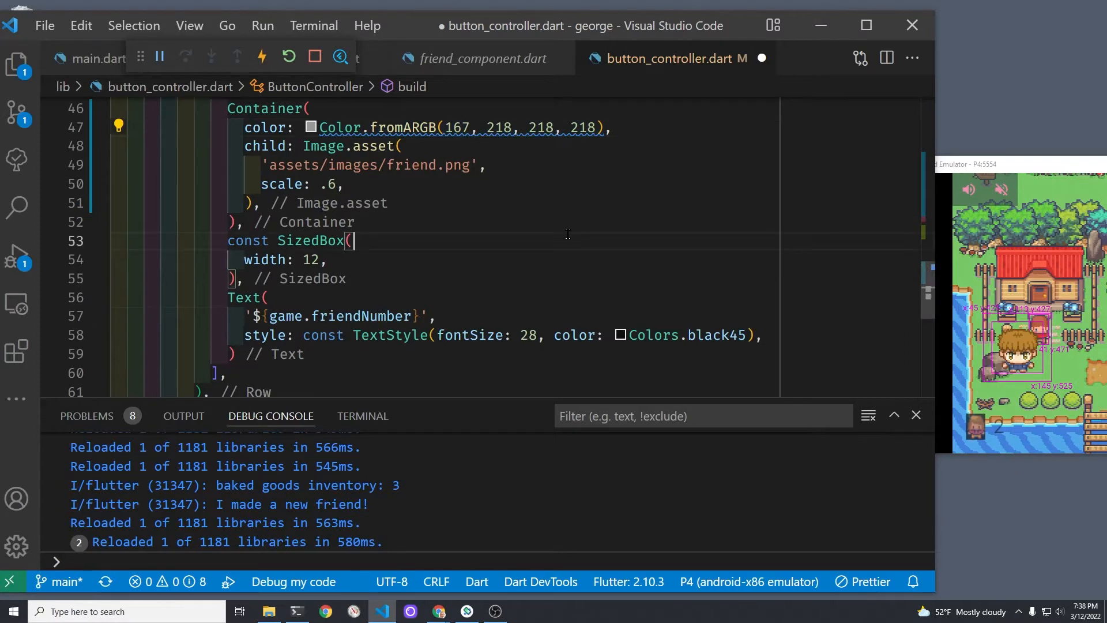
key("ctrl+s")
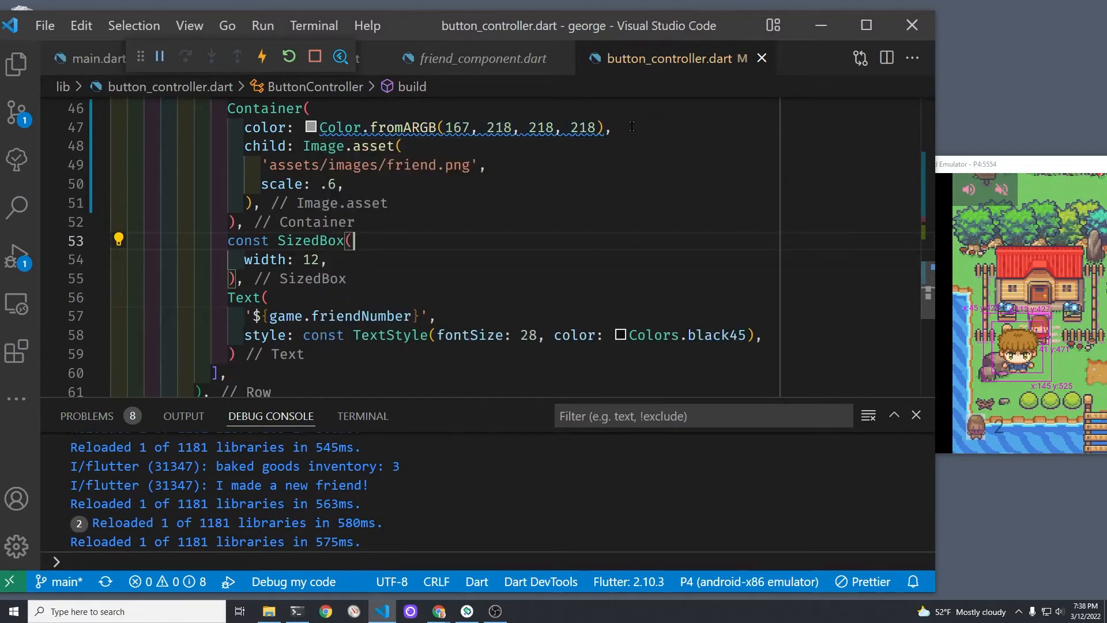
Step: Make the friend background const Color.fromARGB(167, 218, 218, 218) and set scale .6
left_click(309, 128)
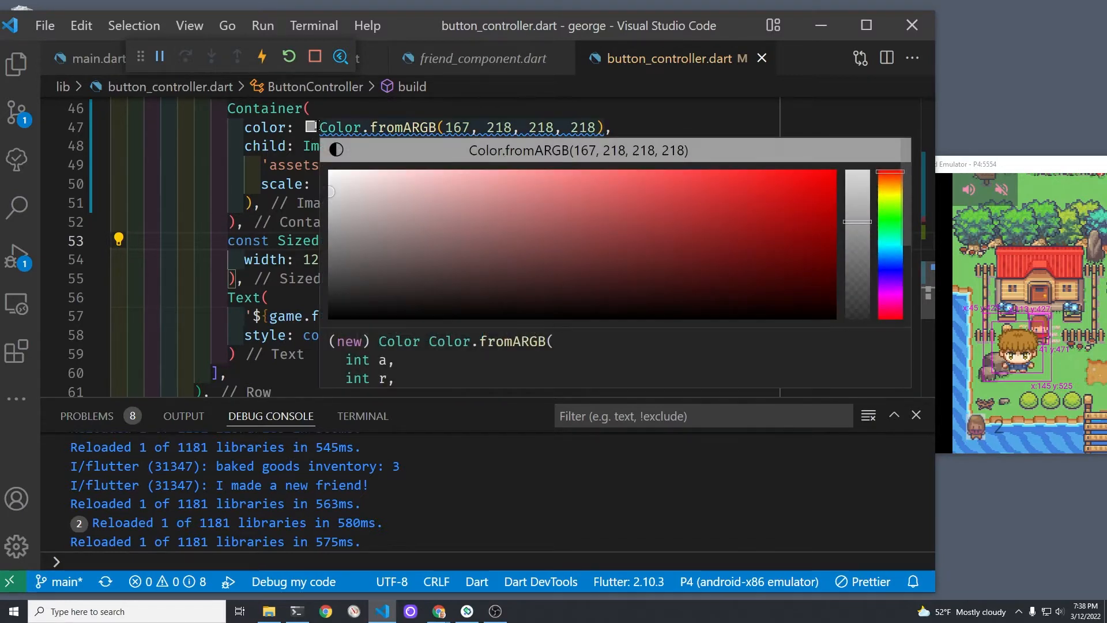
type("const")
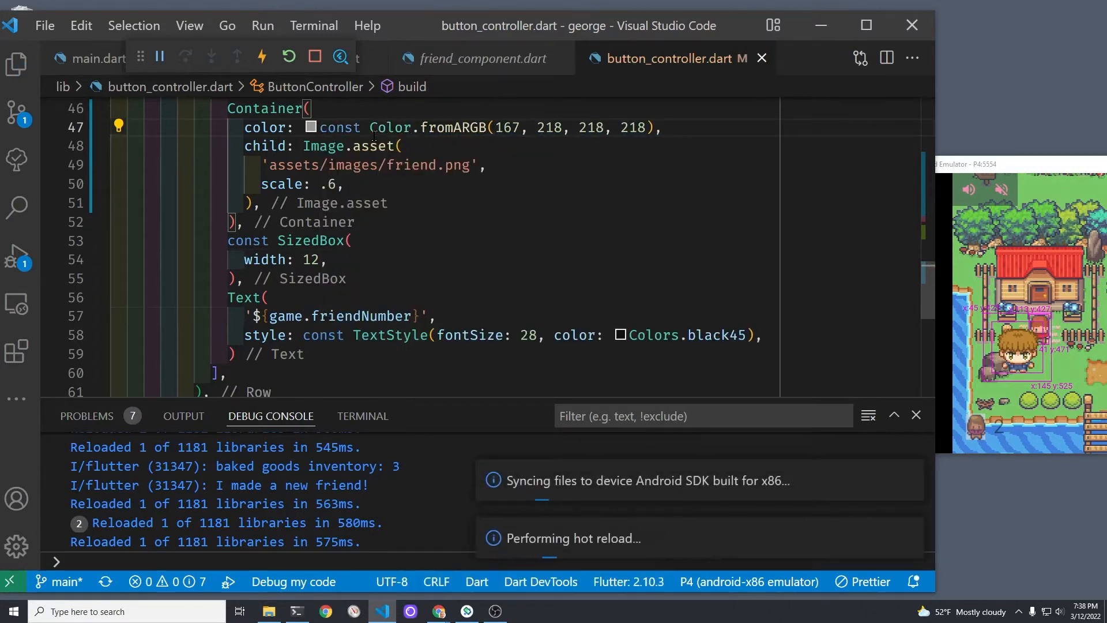
left_click_drag(357, 127, 661, 126)
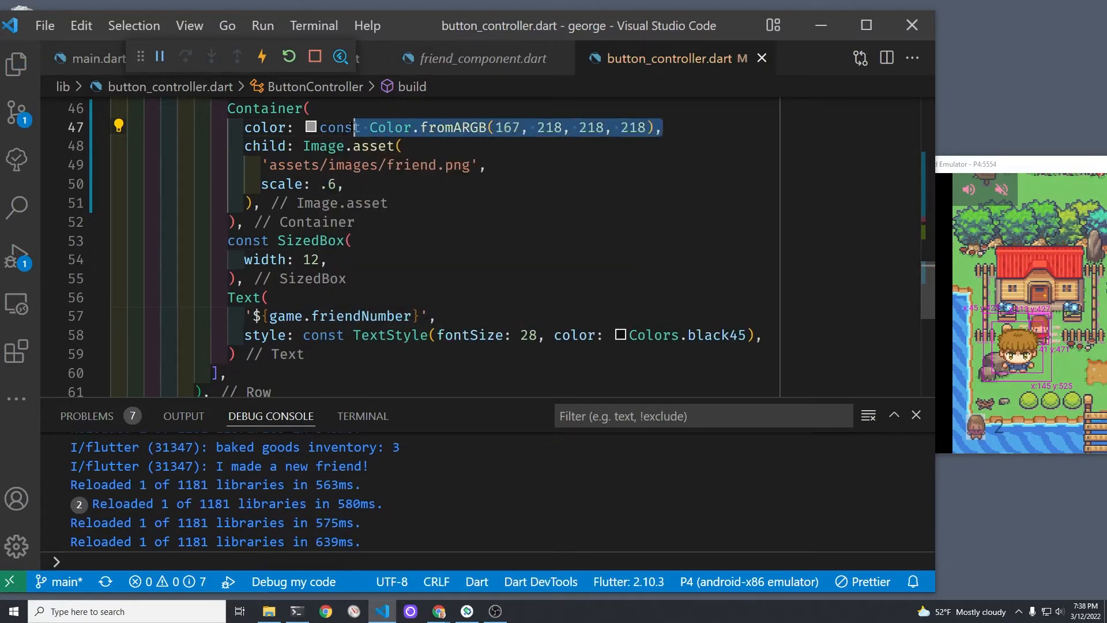
left_click(310, 128)
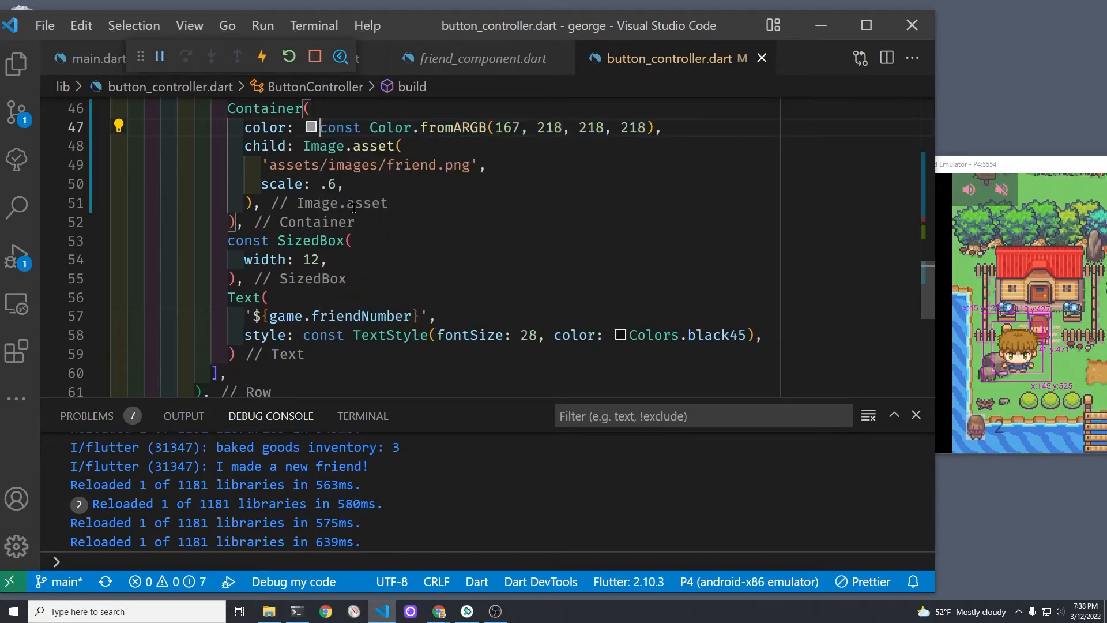
Step: Wrap the friend-count Text in a Container with the same translucent grey and save
scroll("down", 3)
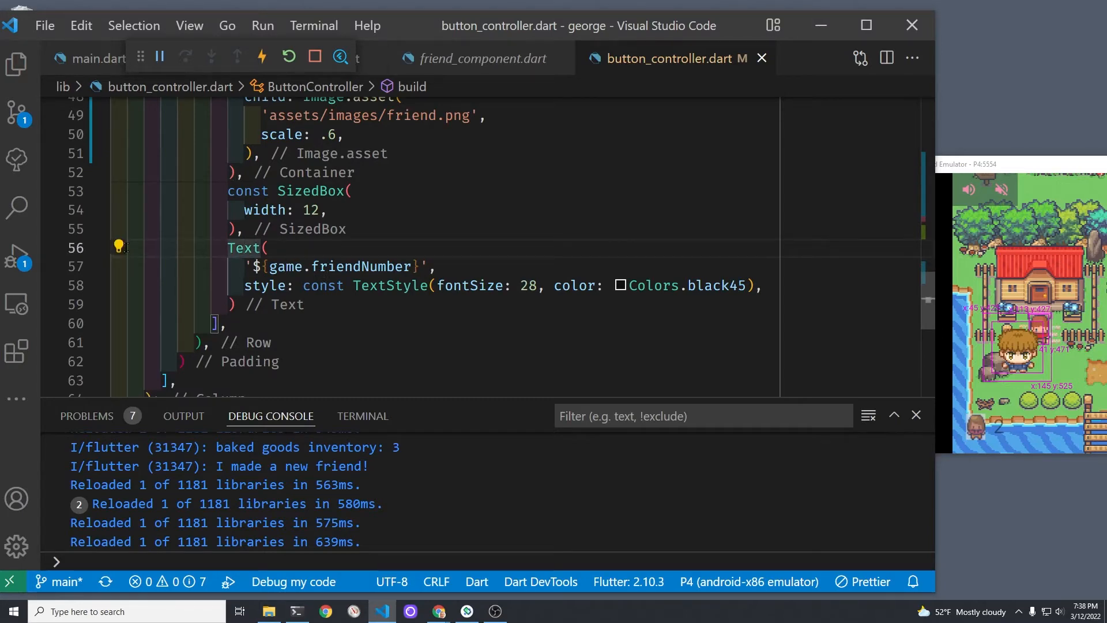
type("Container(")
type("coloconst Color.fromARGB(167, 218, 218, 218),")
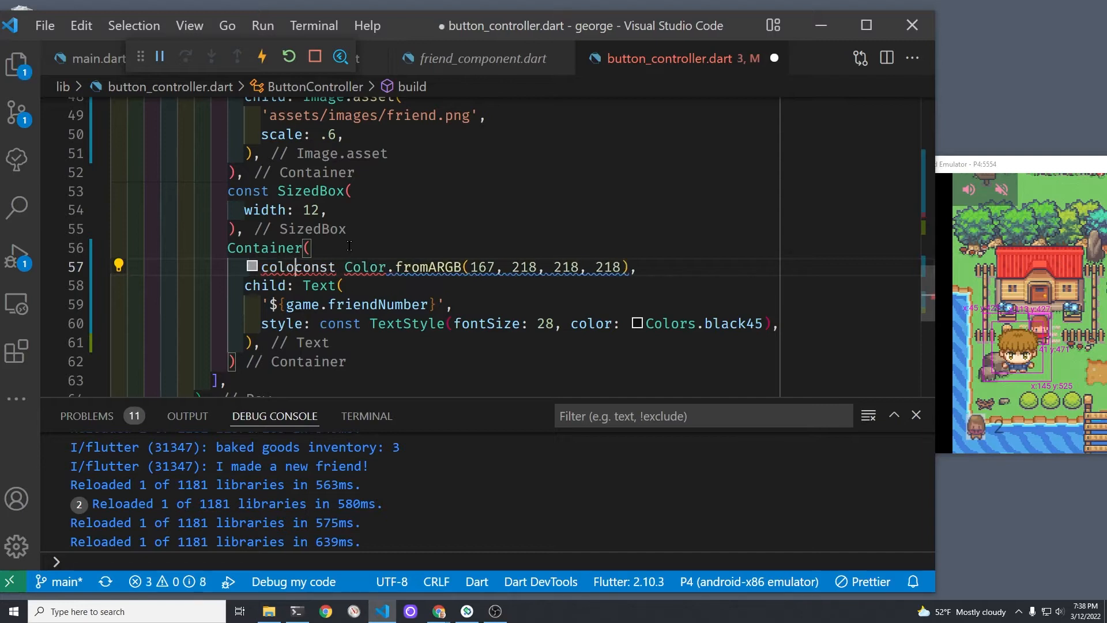
key("ctrl+s")
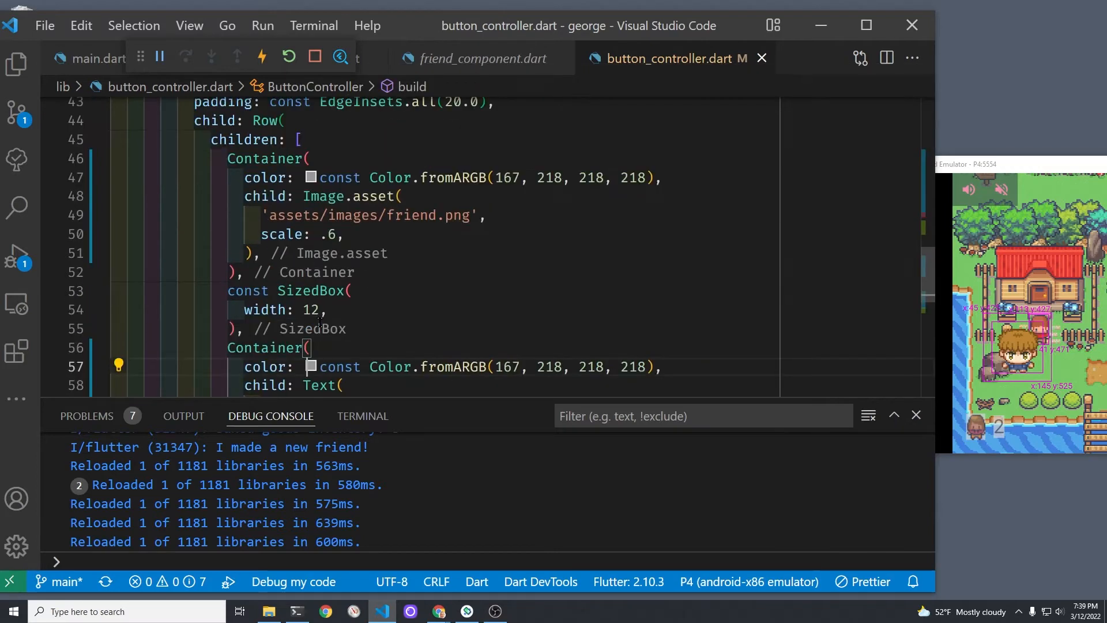
Step: Add a SizedBox(width: 20) spacer and a second copy of the icon and count boxes, then save
scroll("down", 3)
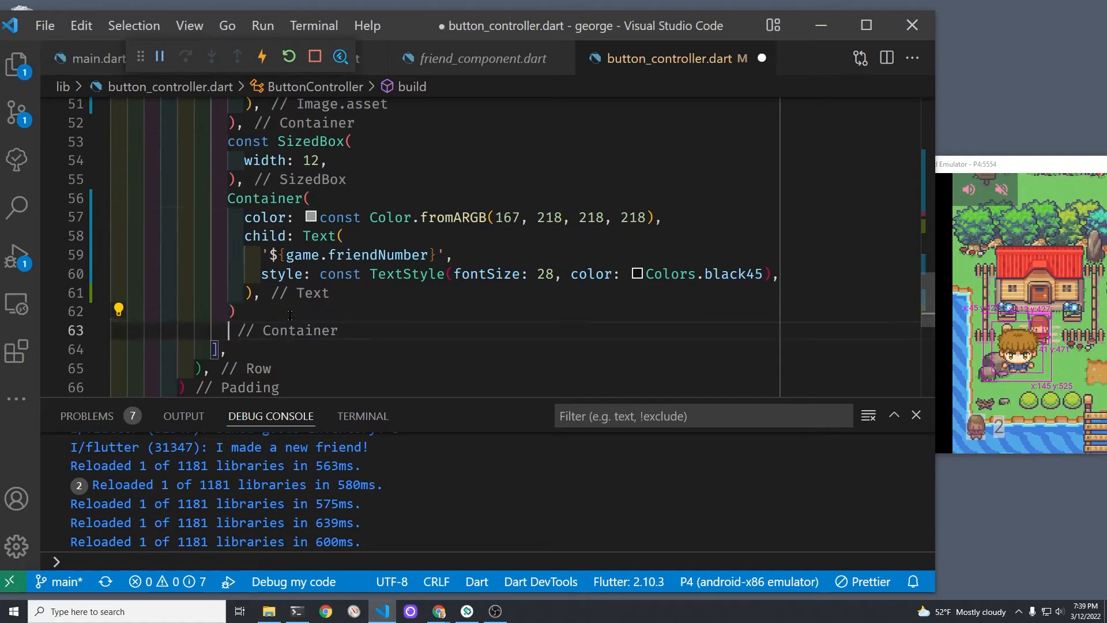
type("Sized")
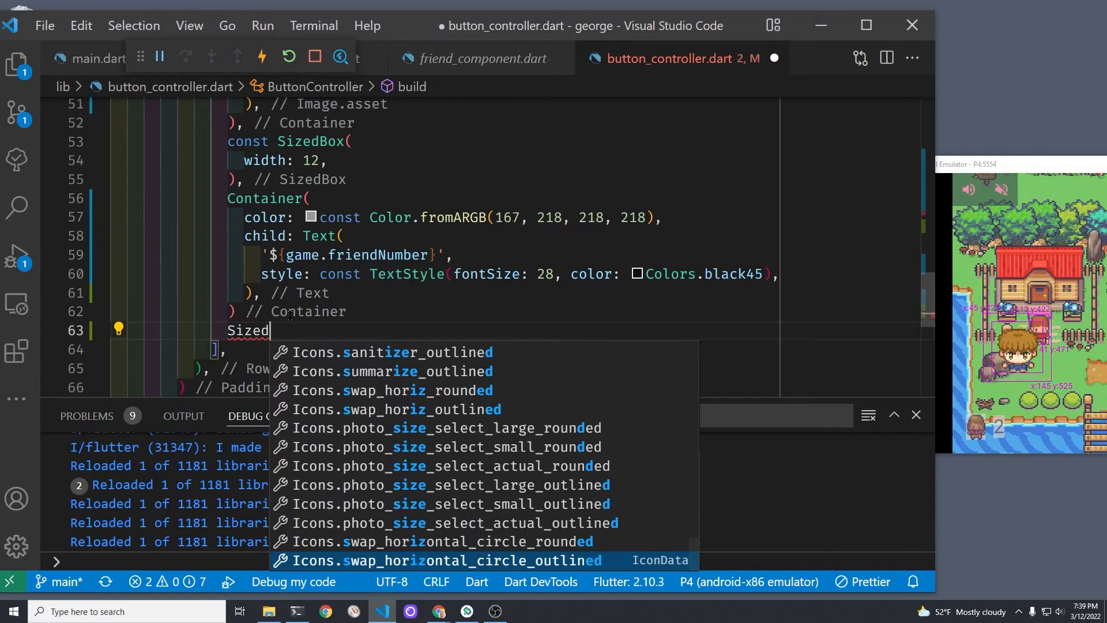
key("Escape")
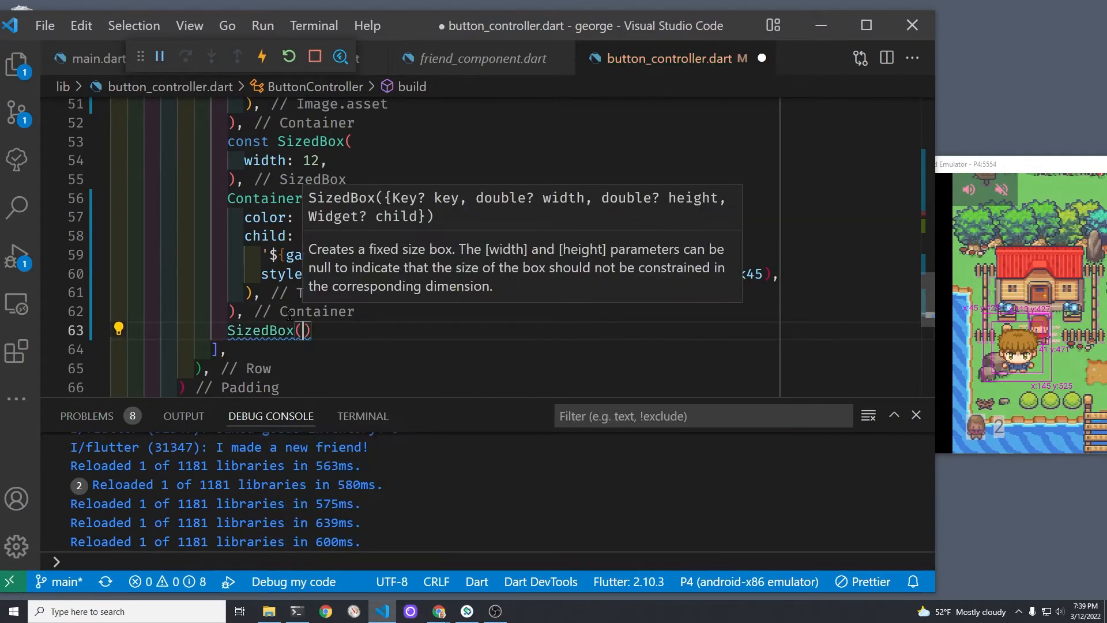
type("width: 2,")
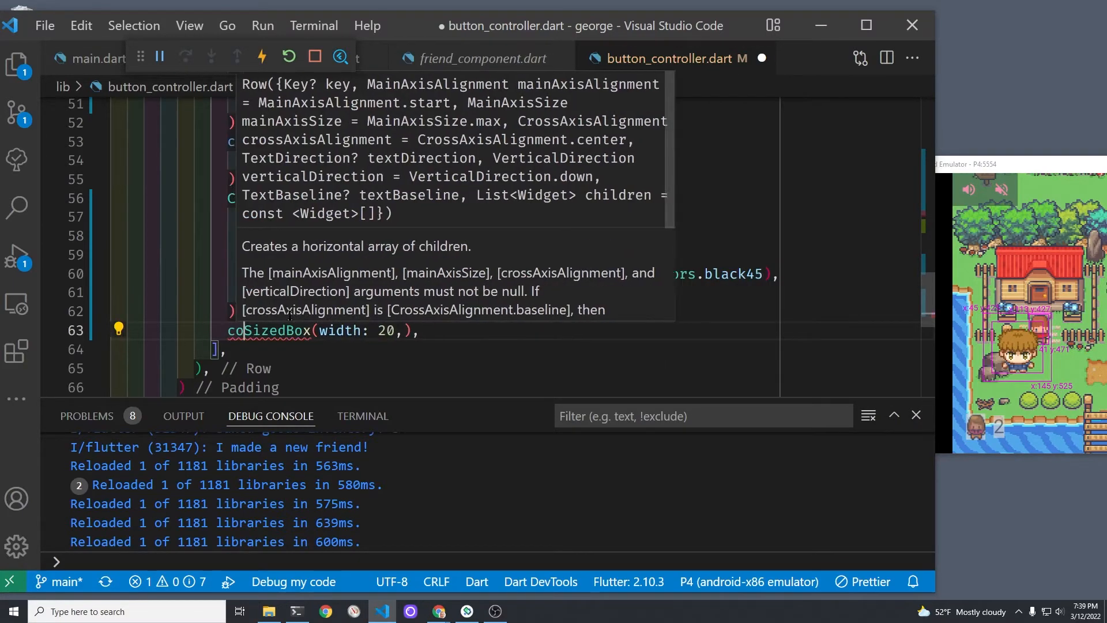
key("ctrl+s")
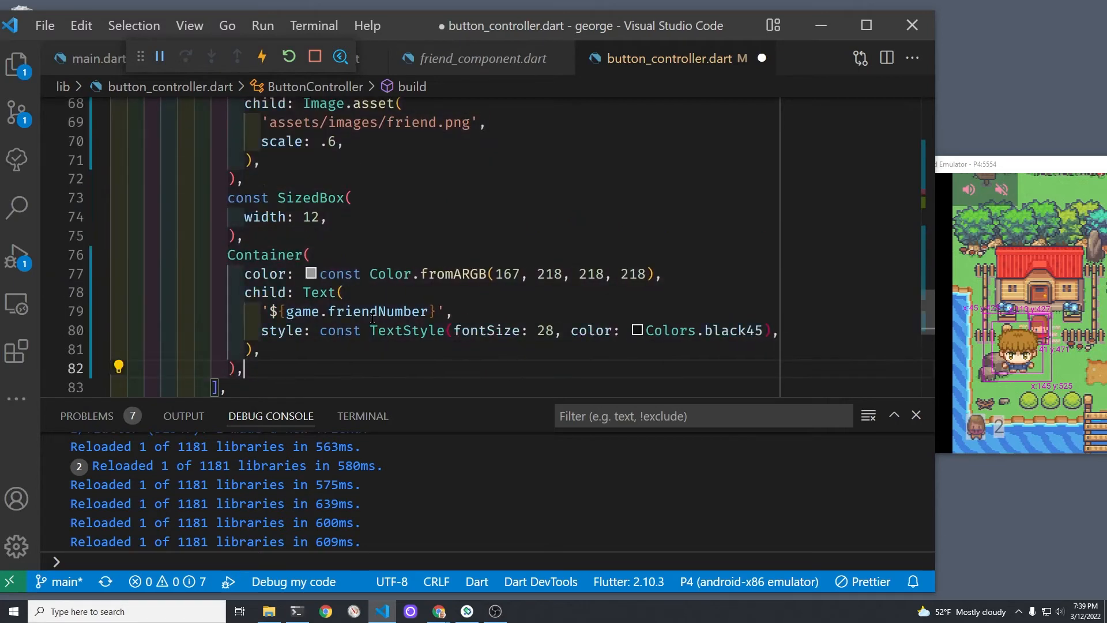
Step: Replace friendNumber in the second counter's Text with game.bakedGoodsInventory
key("ctrl+s")
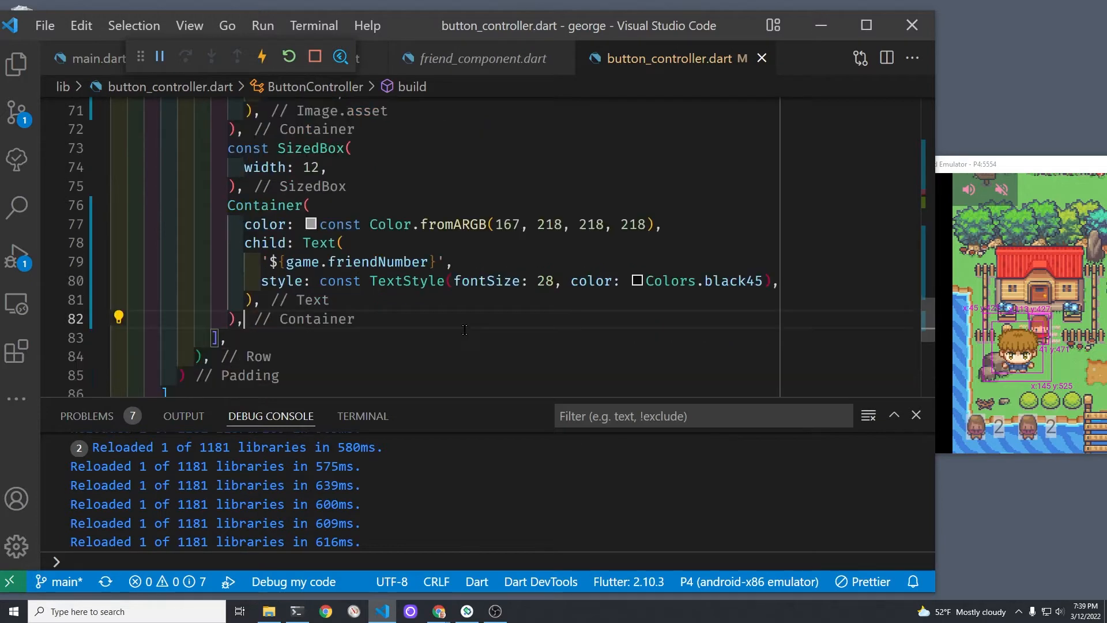
double_click(376, 261)
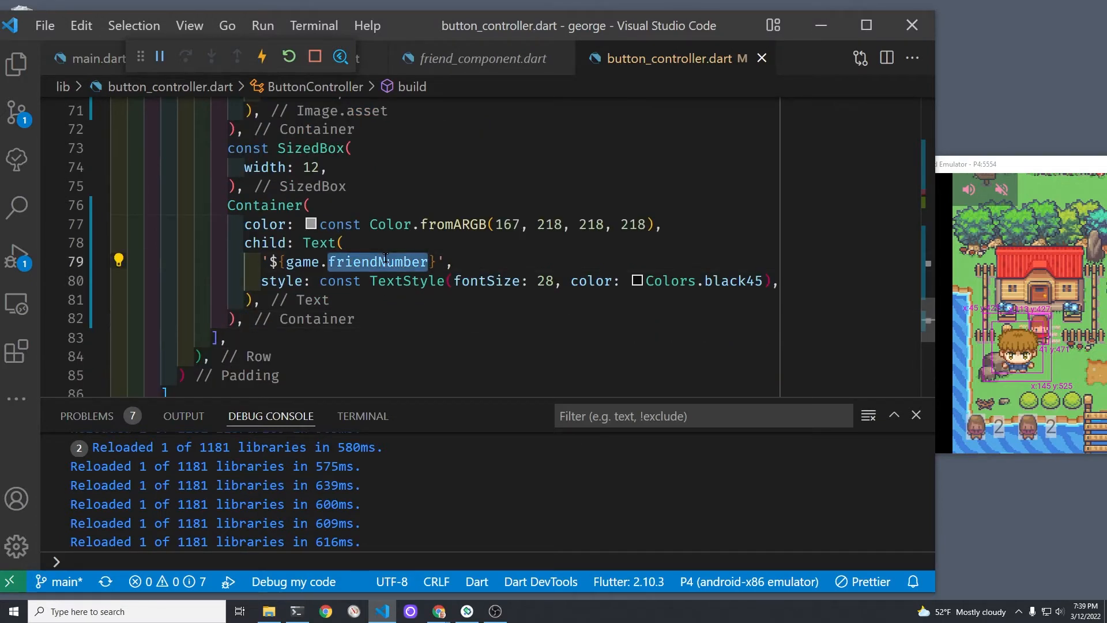
type("bak")
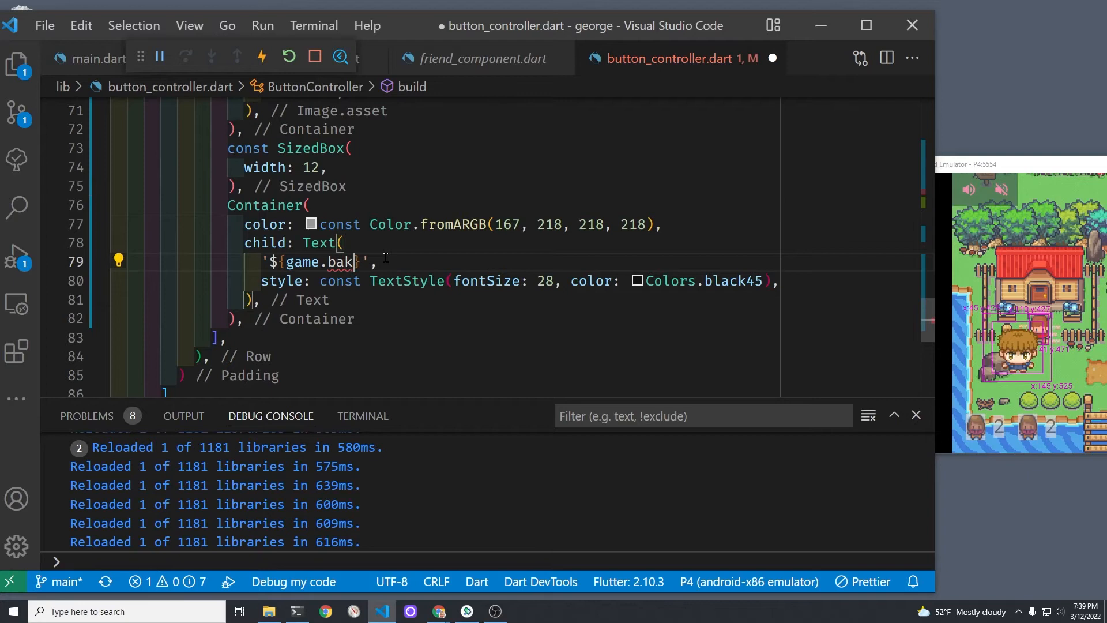
type("edGood")
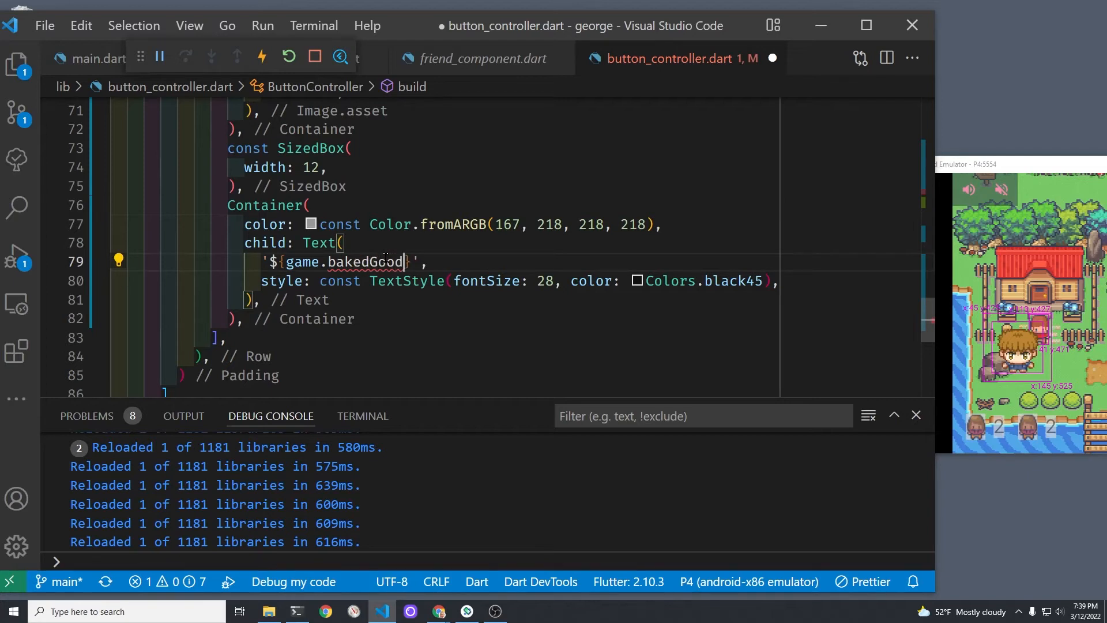
type("sInv")
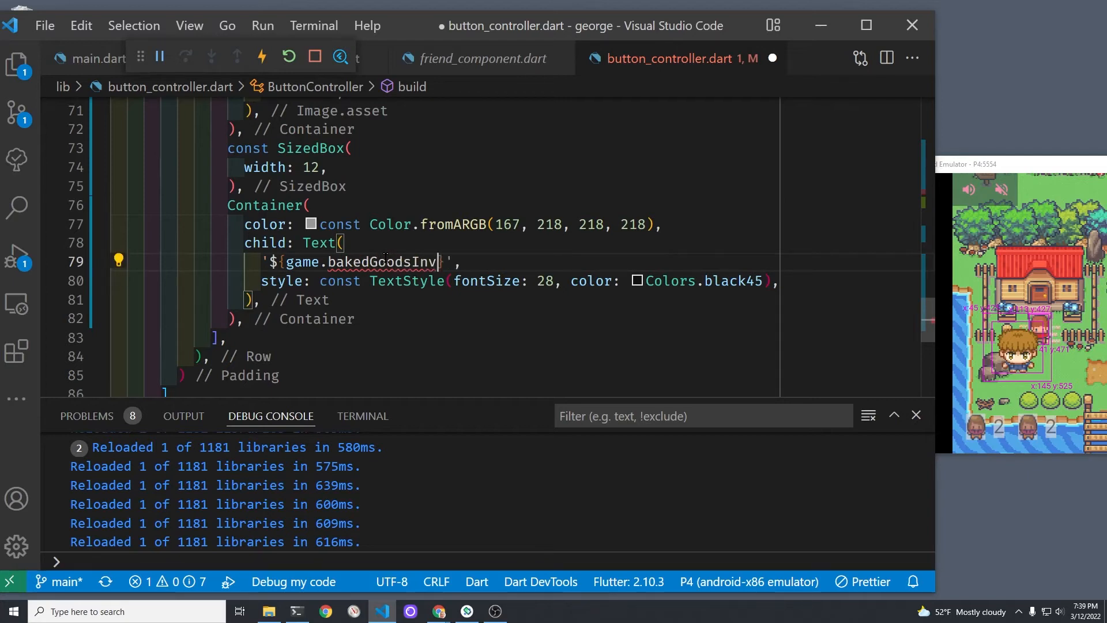
type("entory")
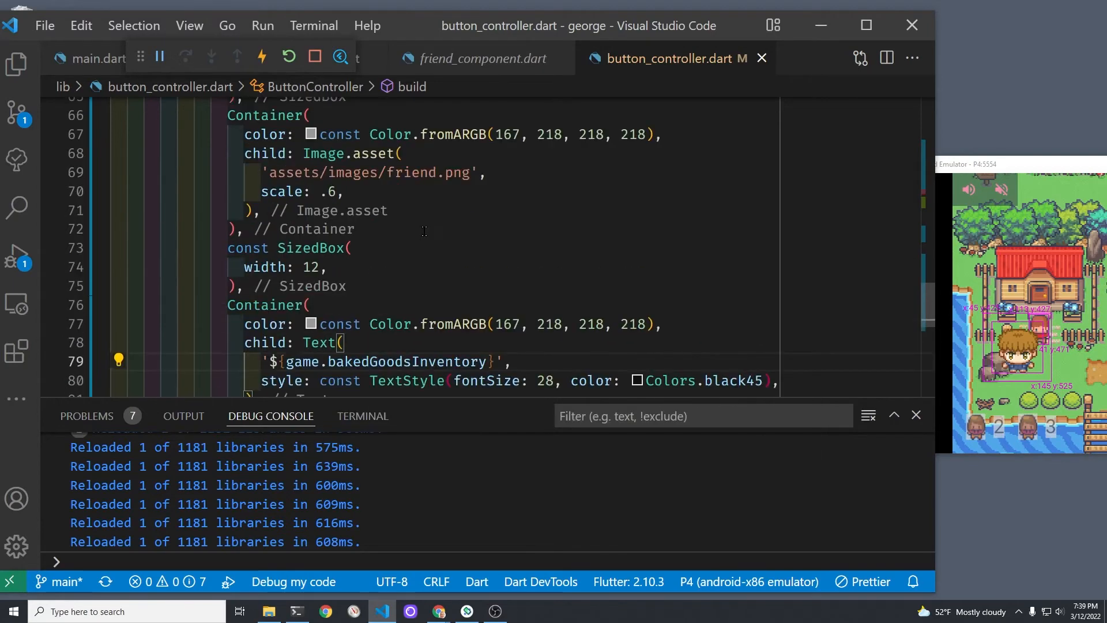
Step: Change the second Image.asset path from friend to choco_cake.png and save
double_click(416, 223)
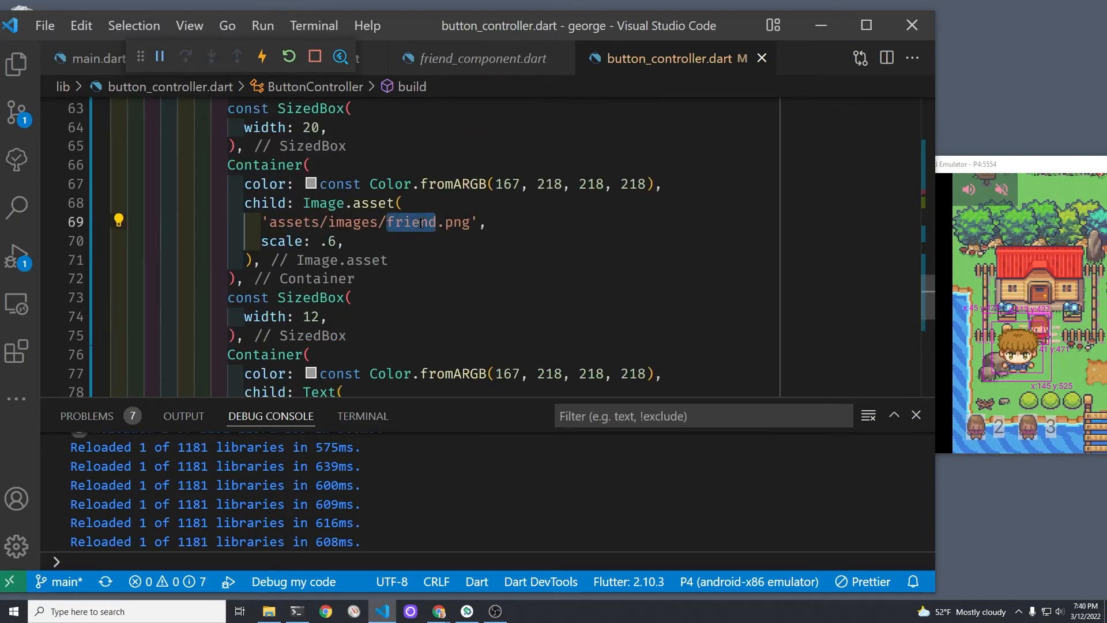
type("choco_cak")
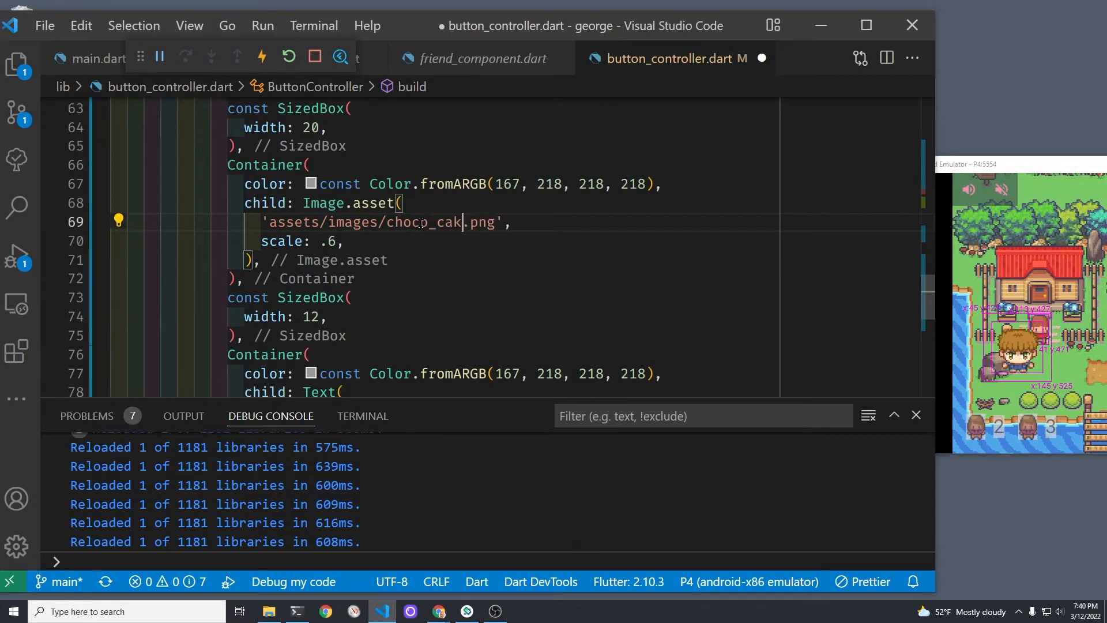
type("e")
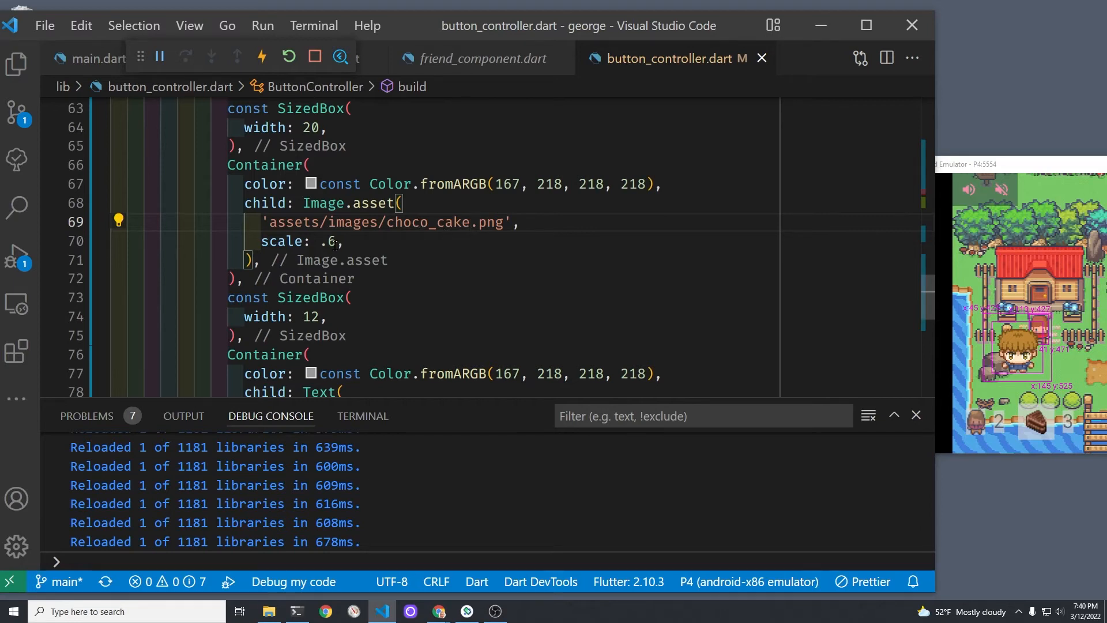
key("Backspace")
type("8")
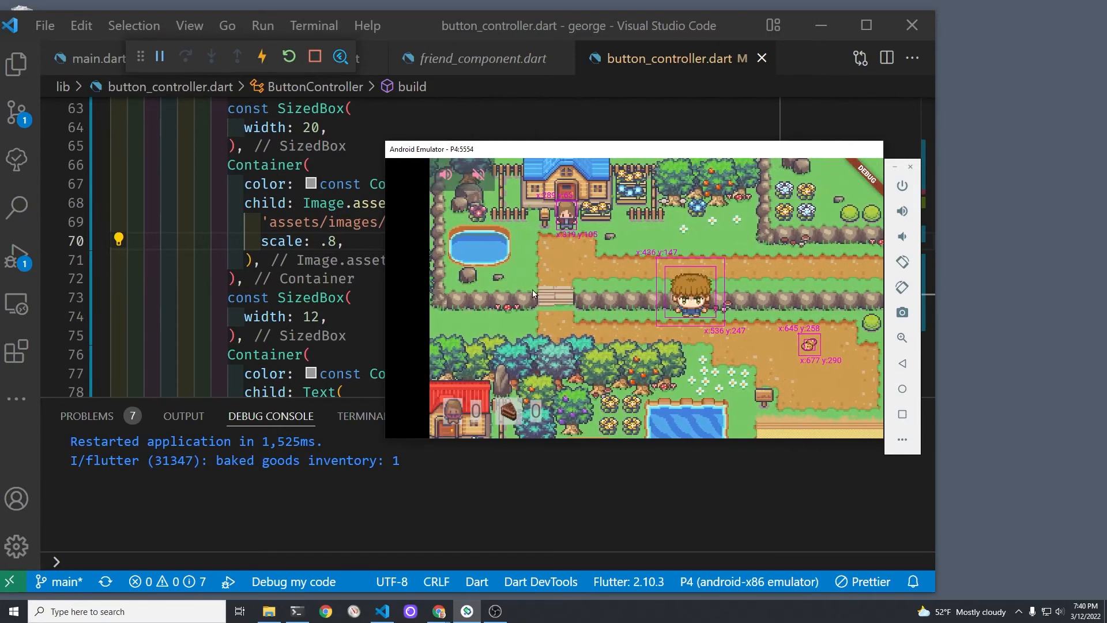
mouse_move(472, 187)
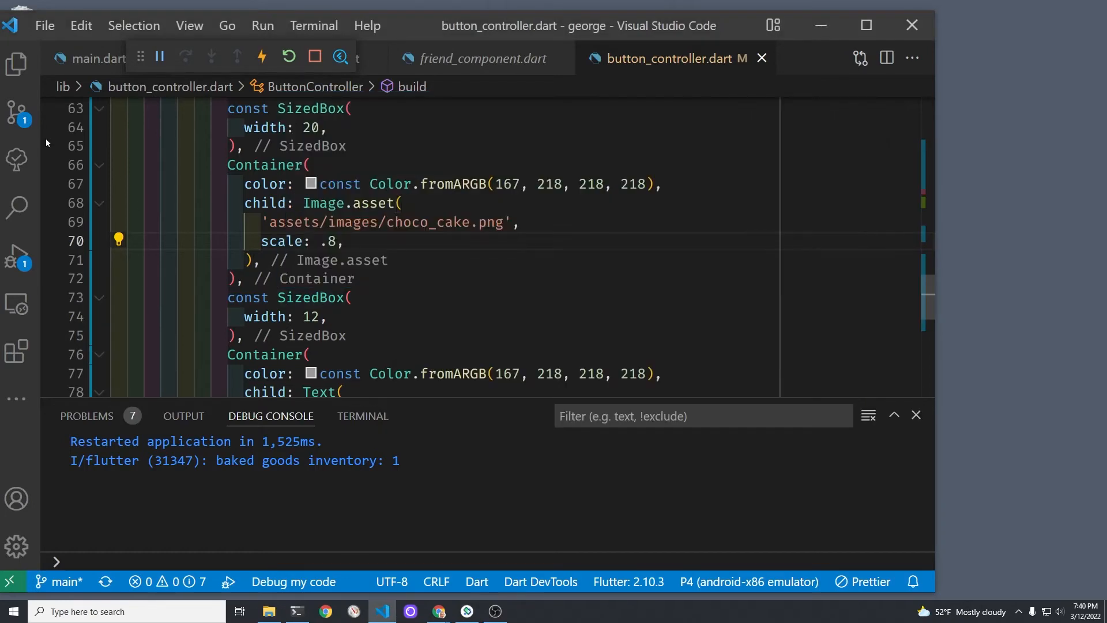
mouse_move(131, 67)
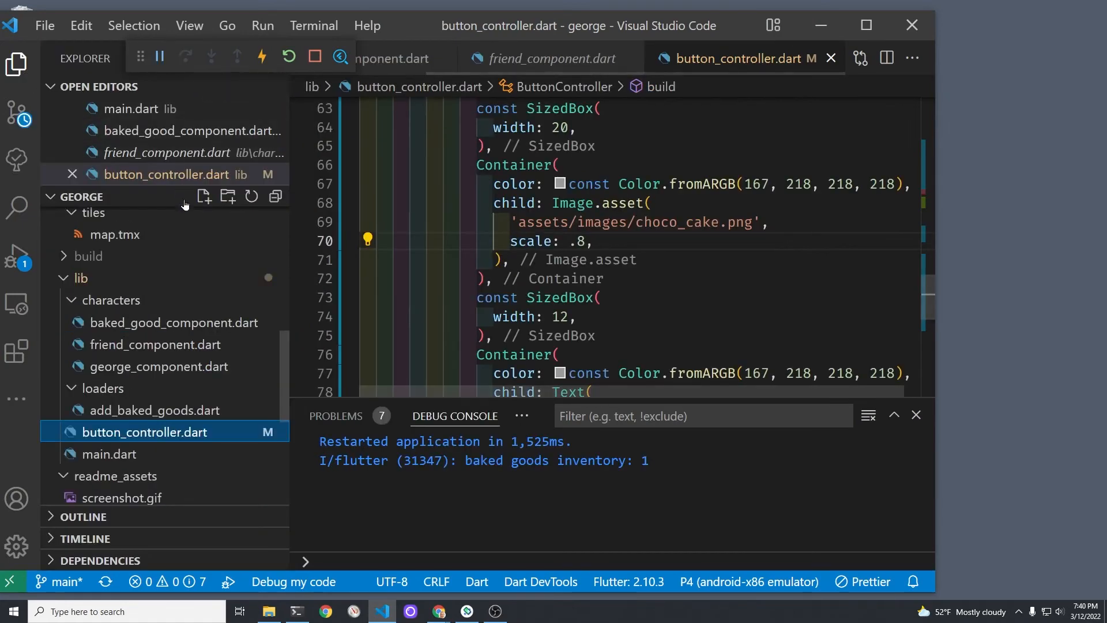
Step: In baked_good_component.dart onCollision, add gameRef.overlays.notifyListeners(); after the inventory increment and save
left_click(155, 343)
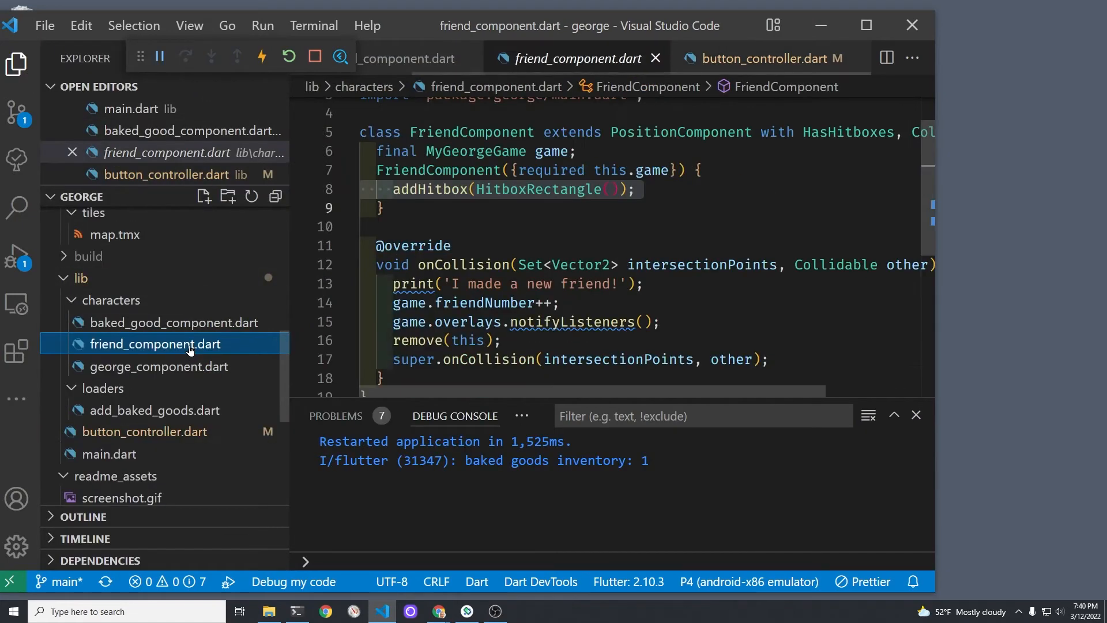
left_click(173, 322)
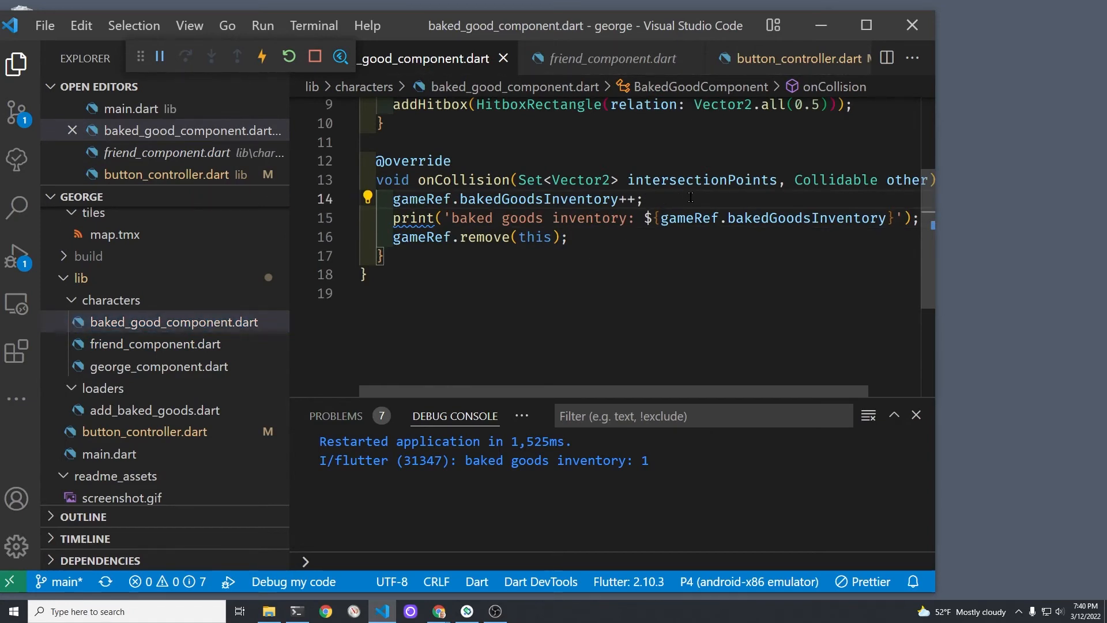
key("Enter")
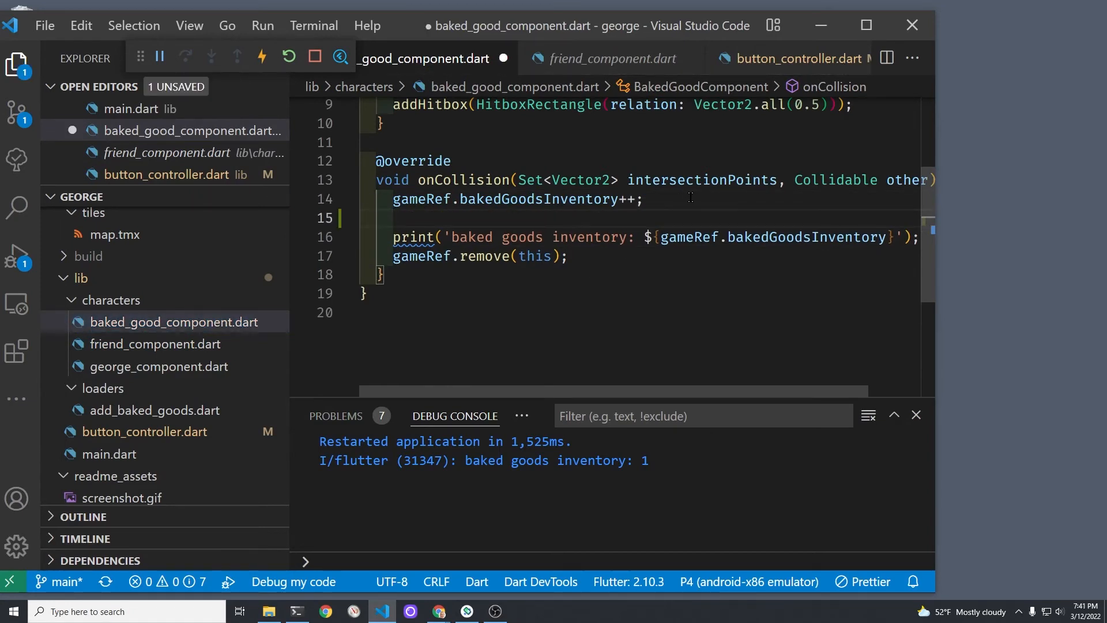
type("game")
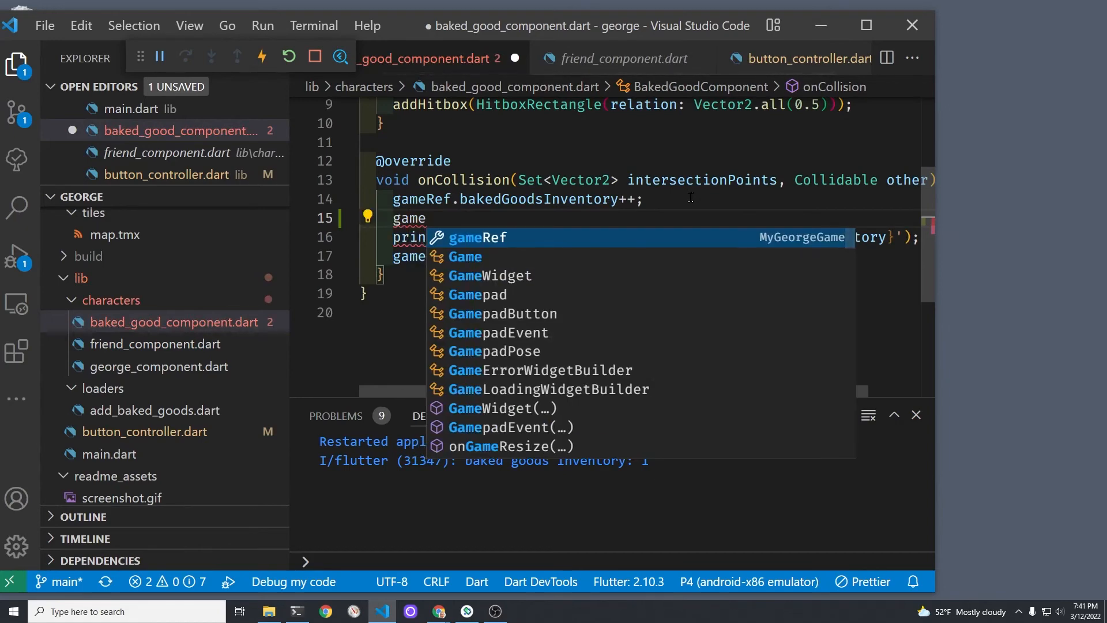
type(".o")
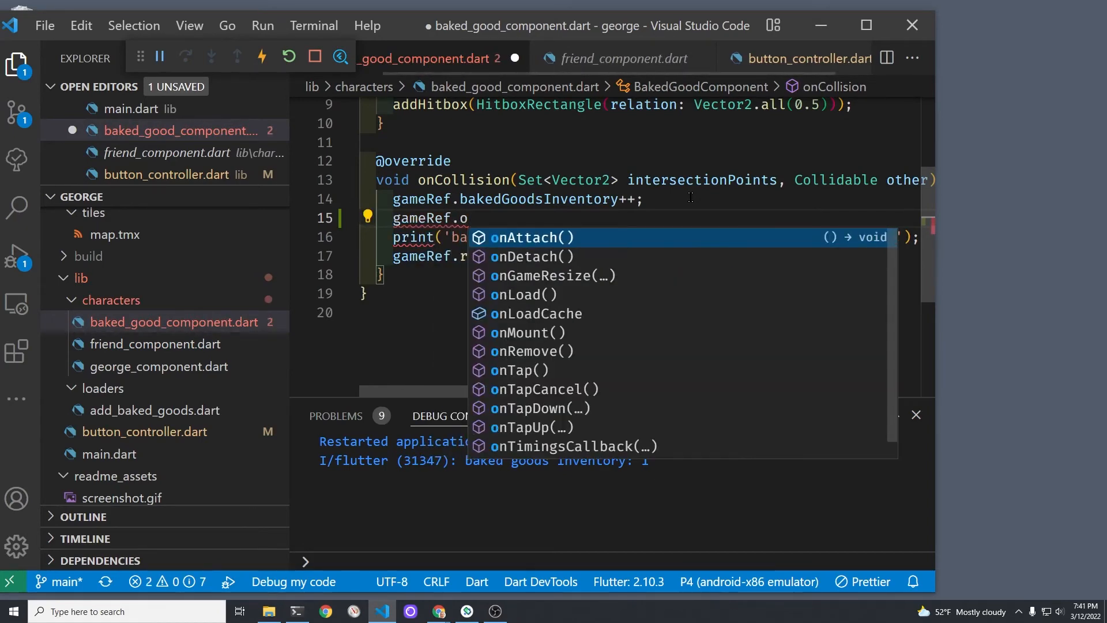
type("verlays")
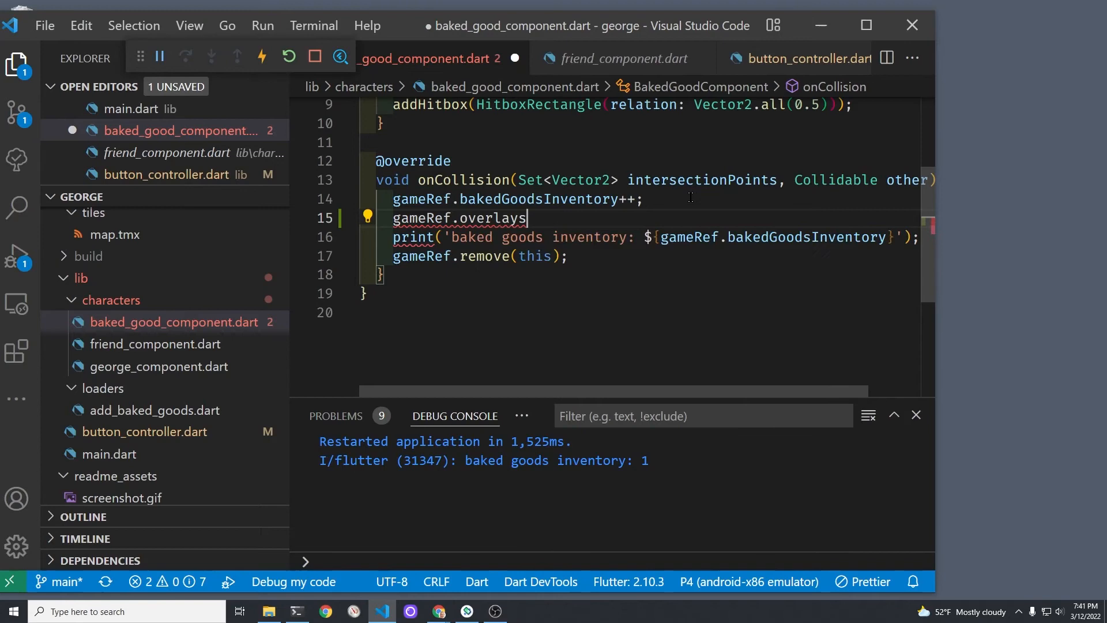
type(".notifyListeners")
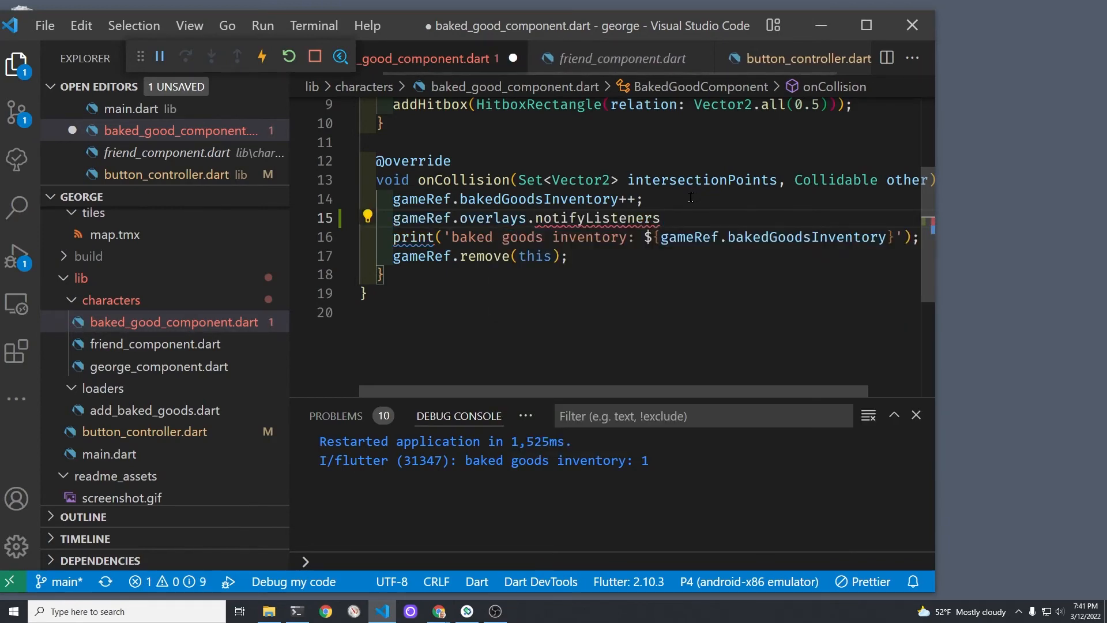
type("();")
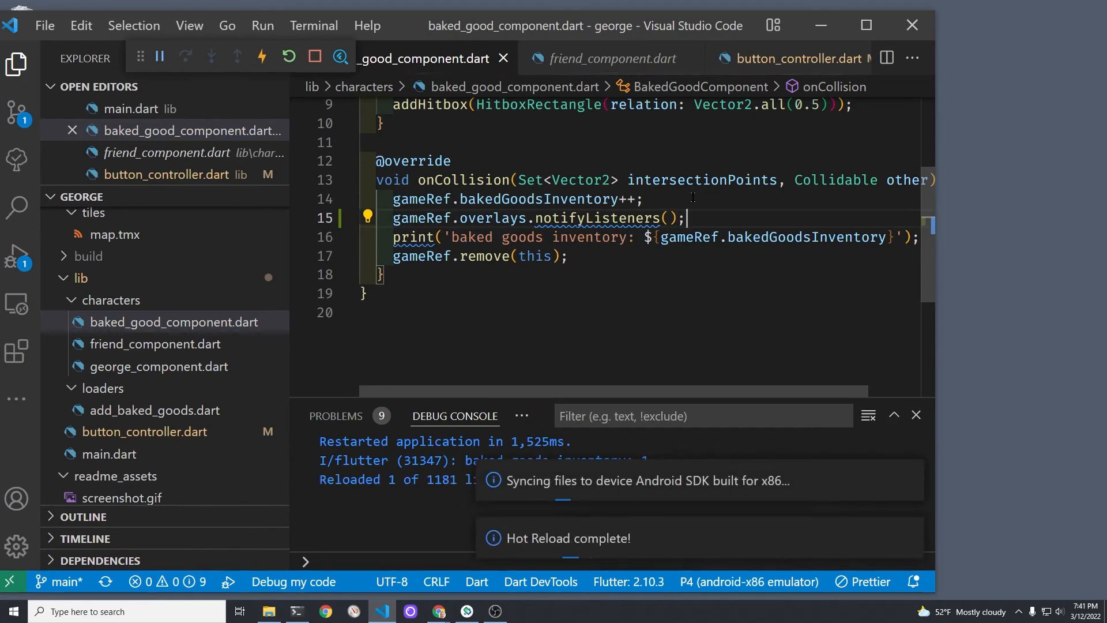
key("ctrl+s")
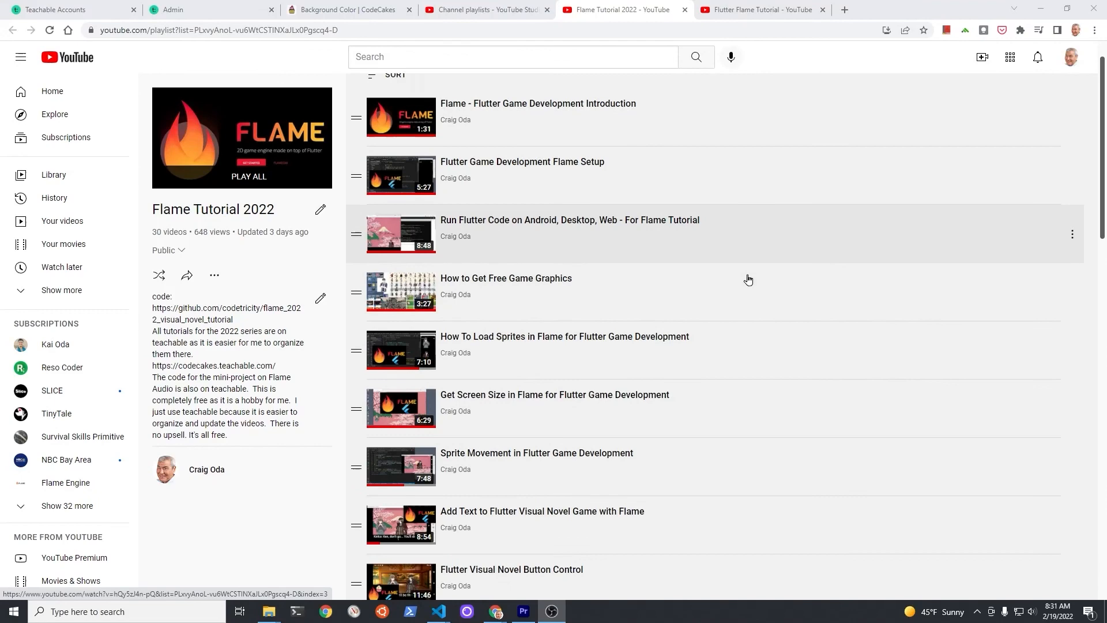
Step: Switch to the CodeCakes teachable Flame course tab and scroll its lesson list
left_click(762, 10)
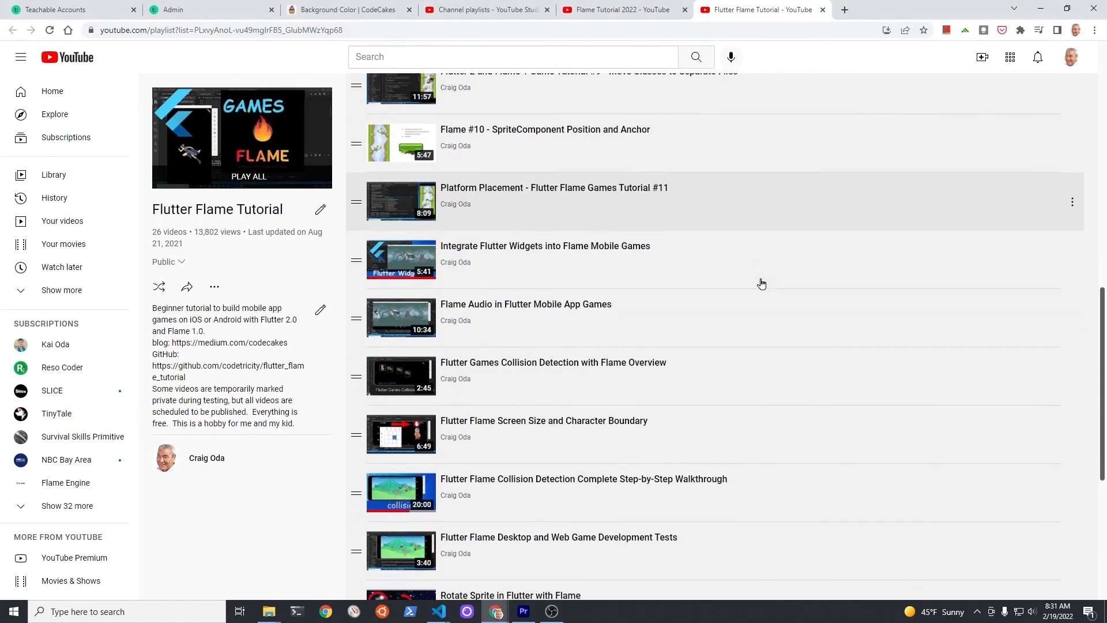
left_click(345, 10)
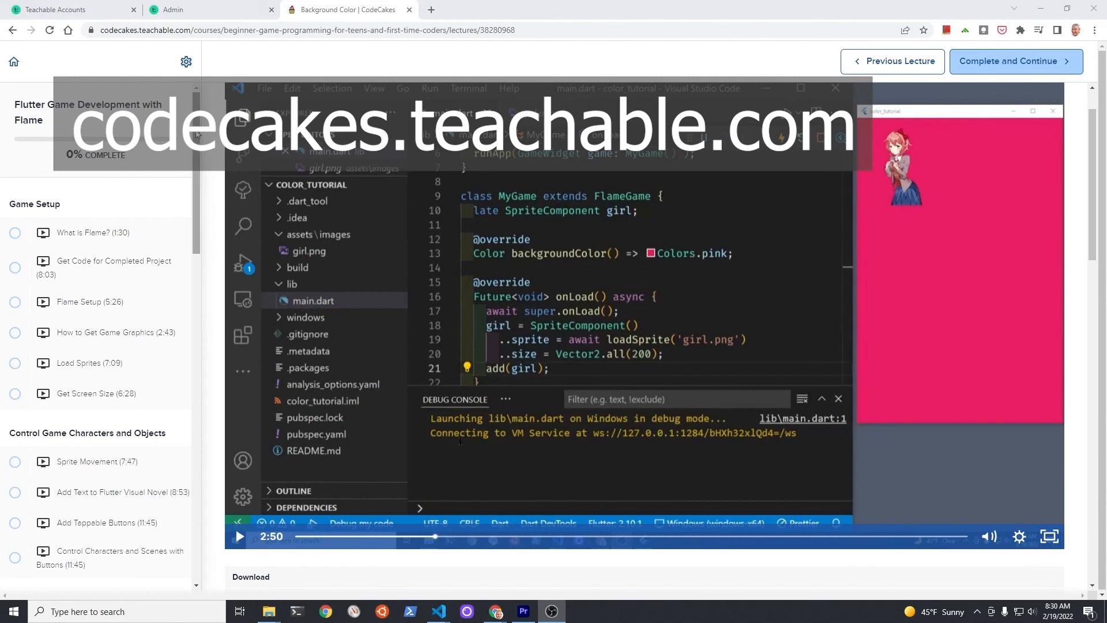
scroll("down", 3)
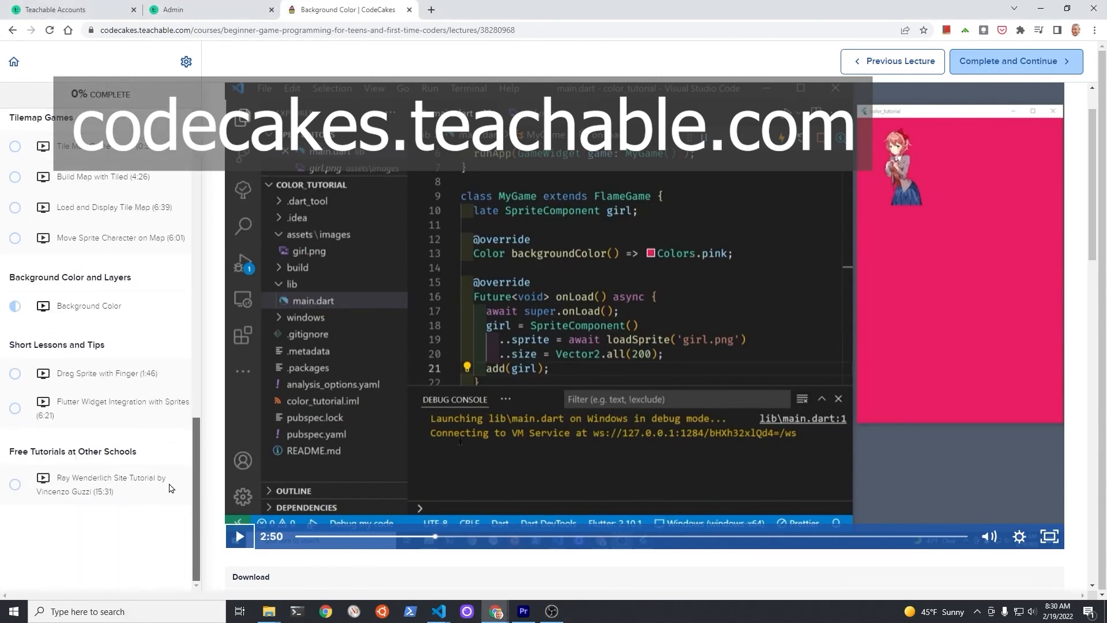